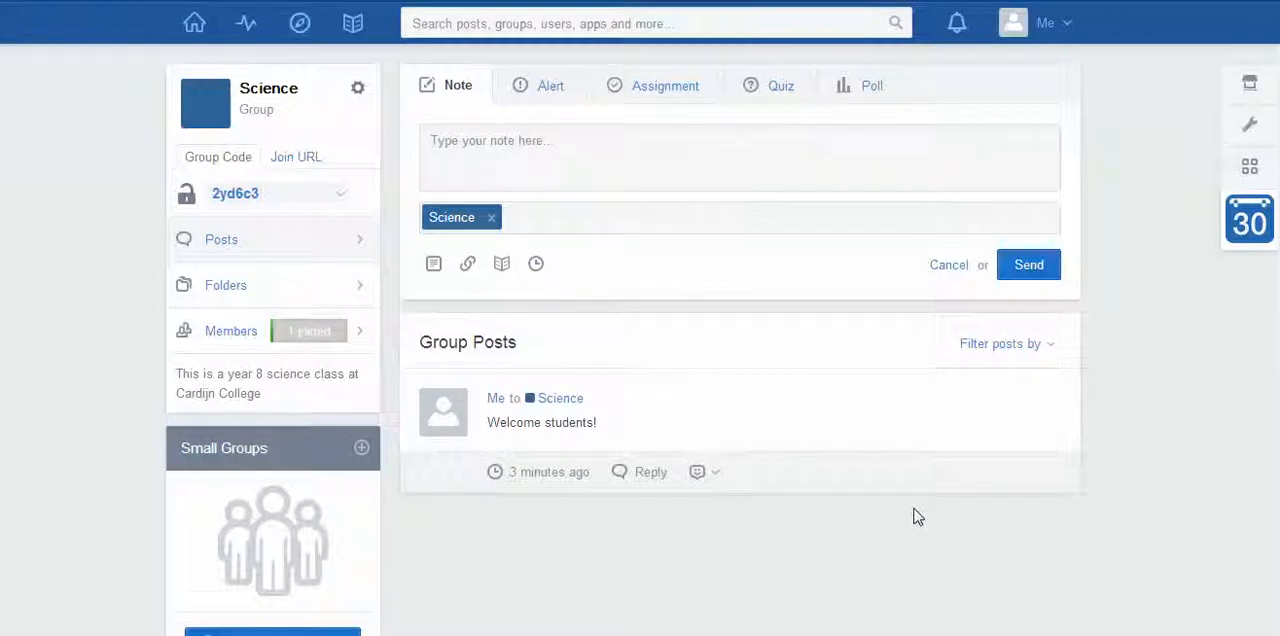
mouse_move(630, 414)
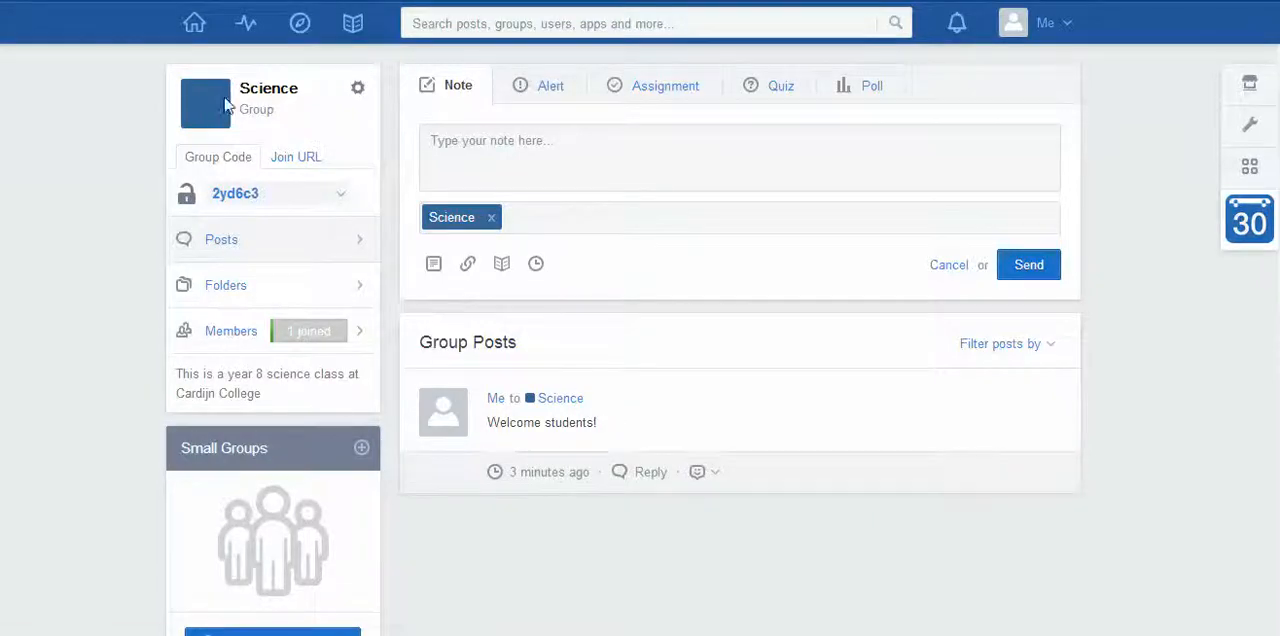
mouse_move(357, 305)
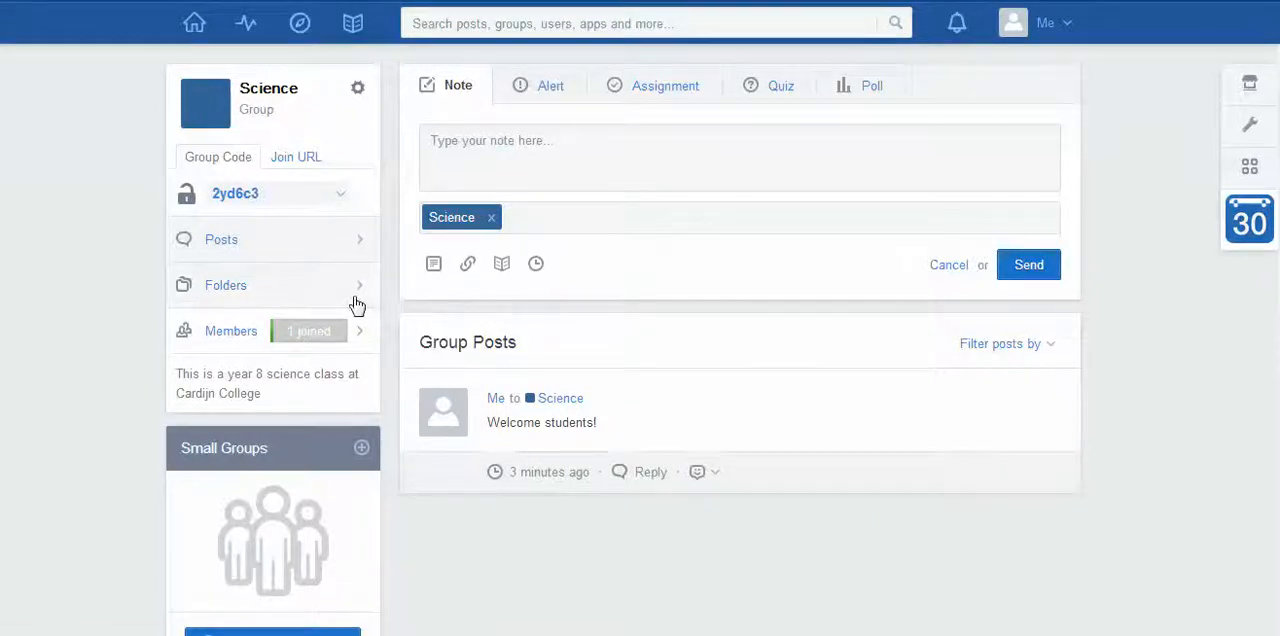
mouse_move(1030, 513)
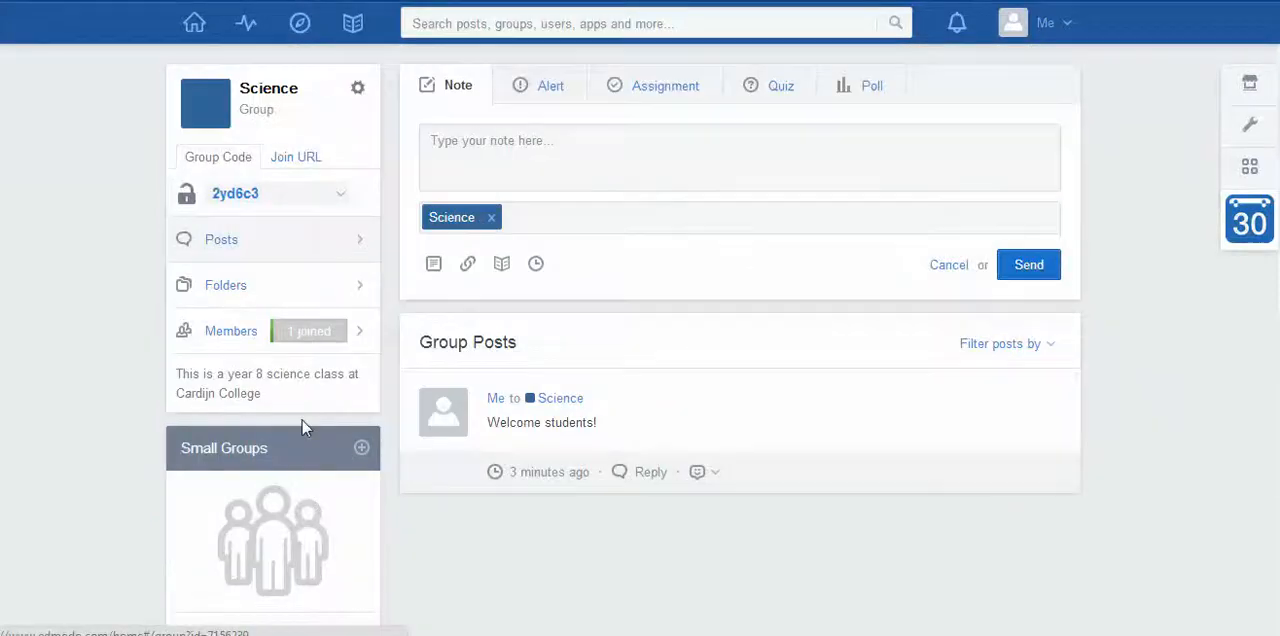
mouse_move(194, 22)
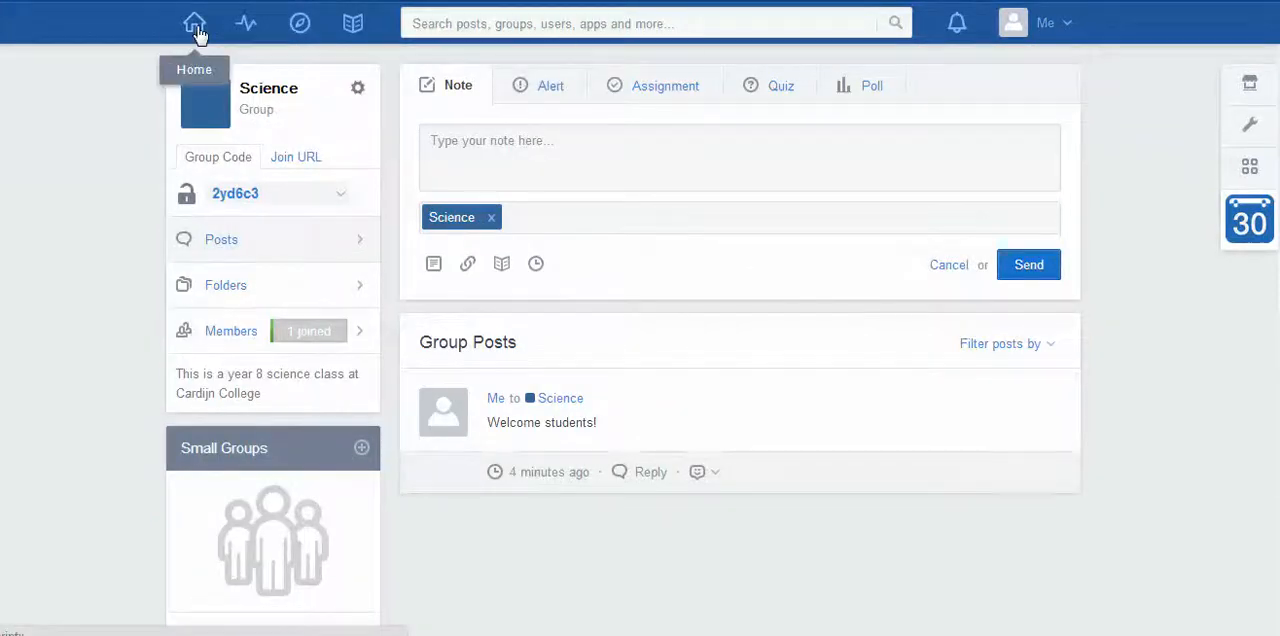
From the home page, change the Mathematics group's colour tag from dark blue to light blue.
left_click(194, 22)
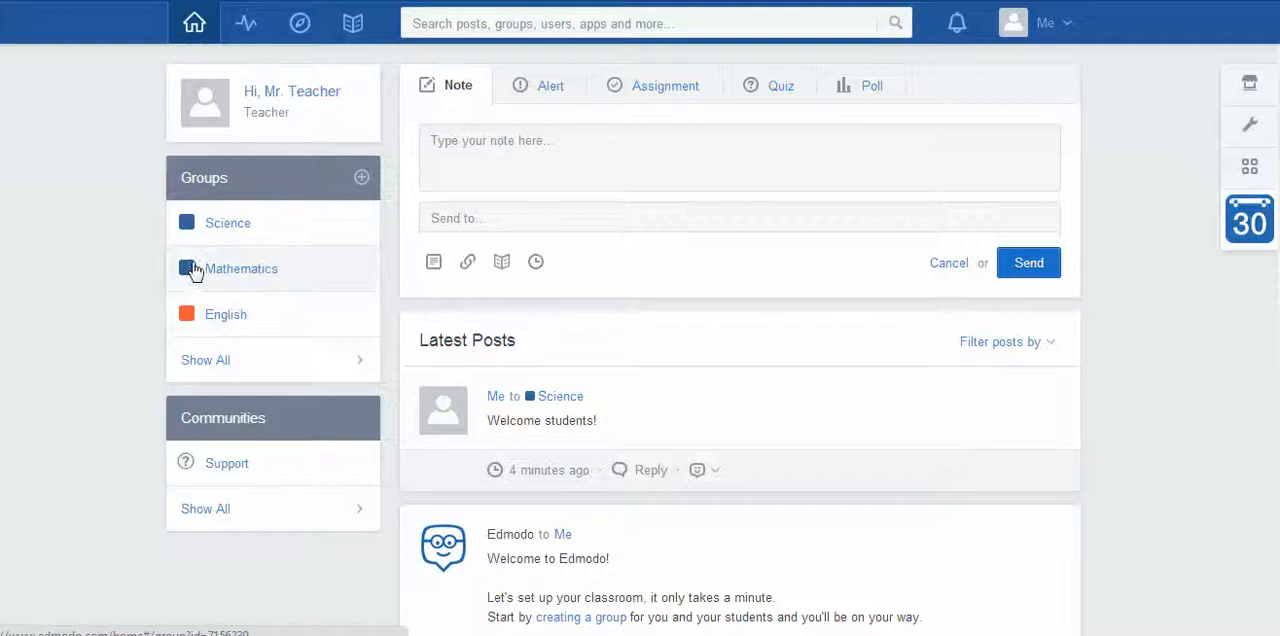
left_click(186, 268)
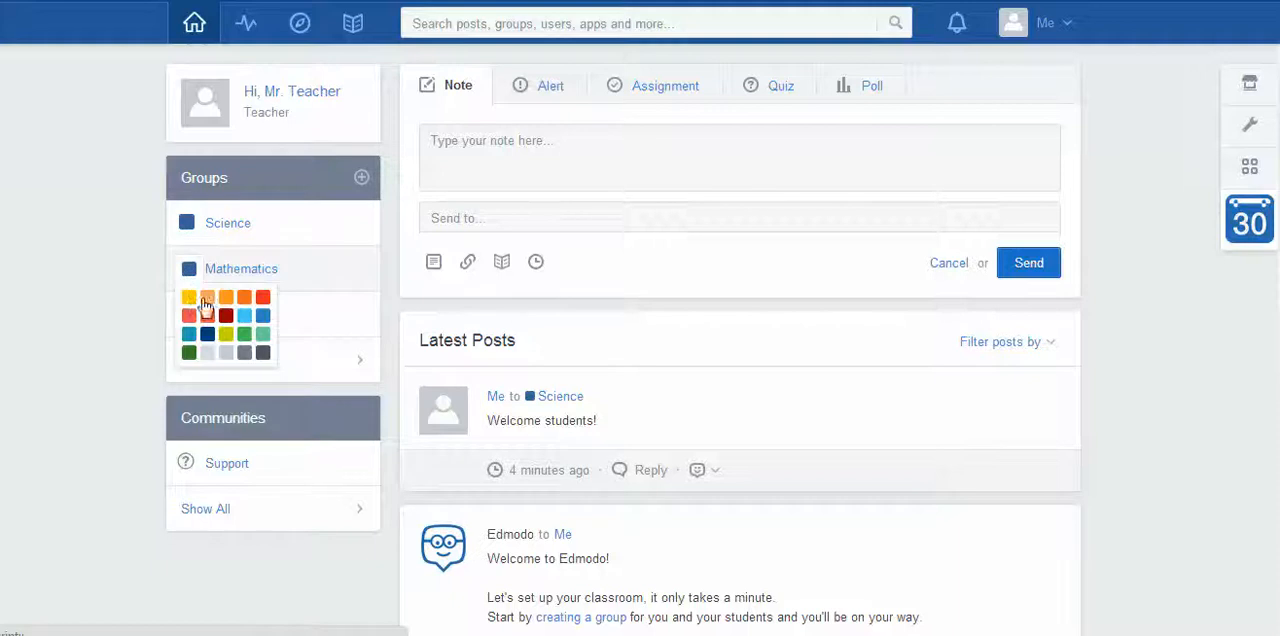
mouse_move(247, 324)
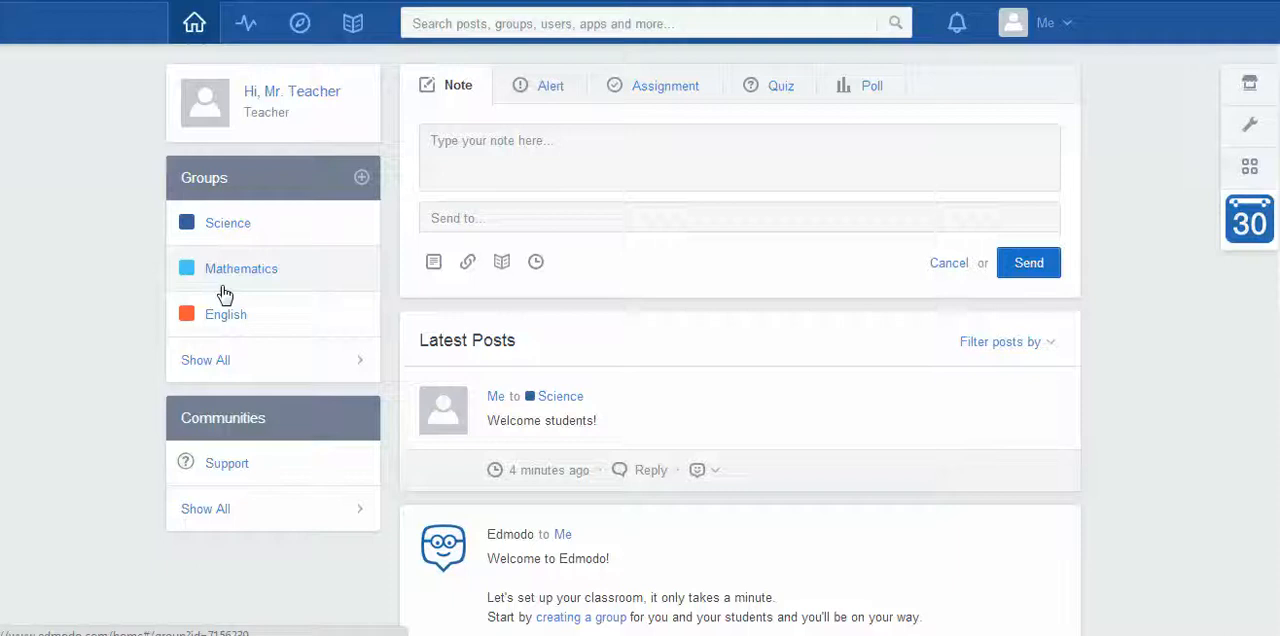
mouse_move(240, 272)
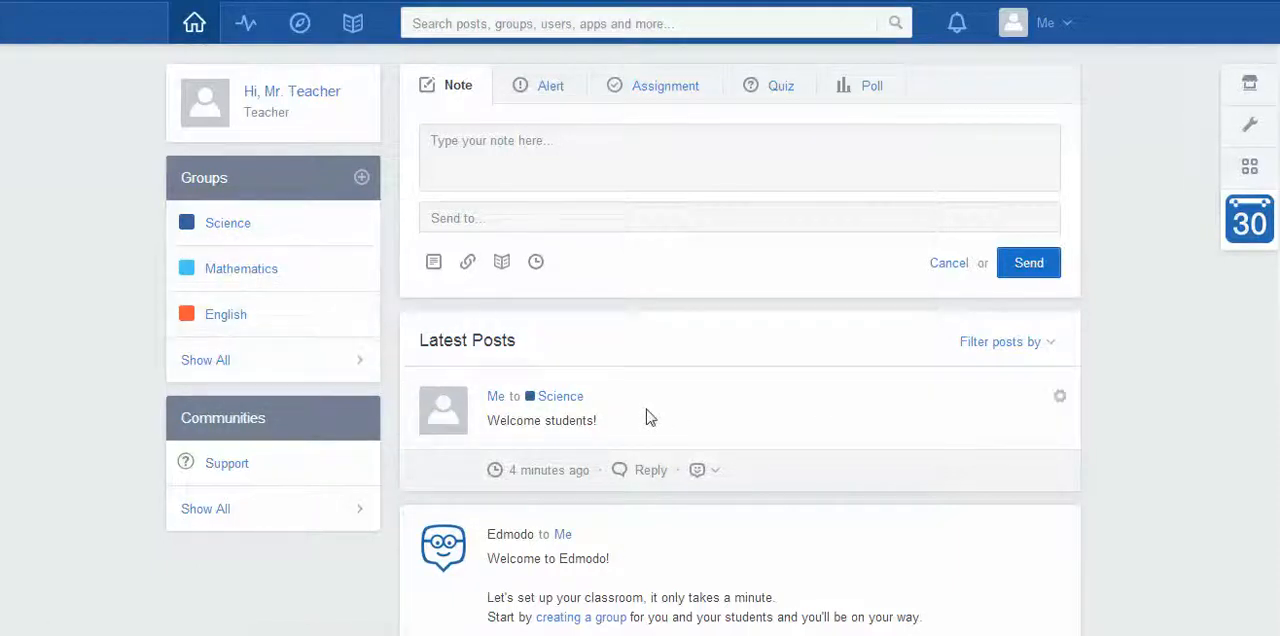
scroll("down", 3)
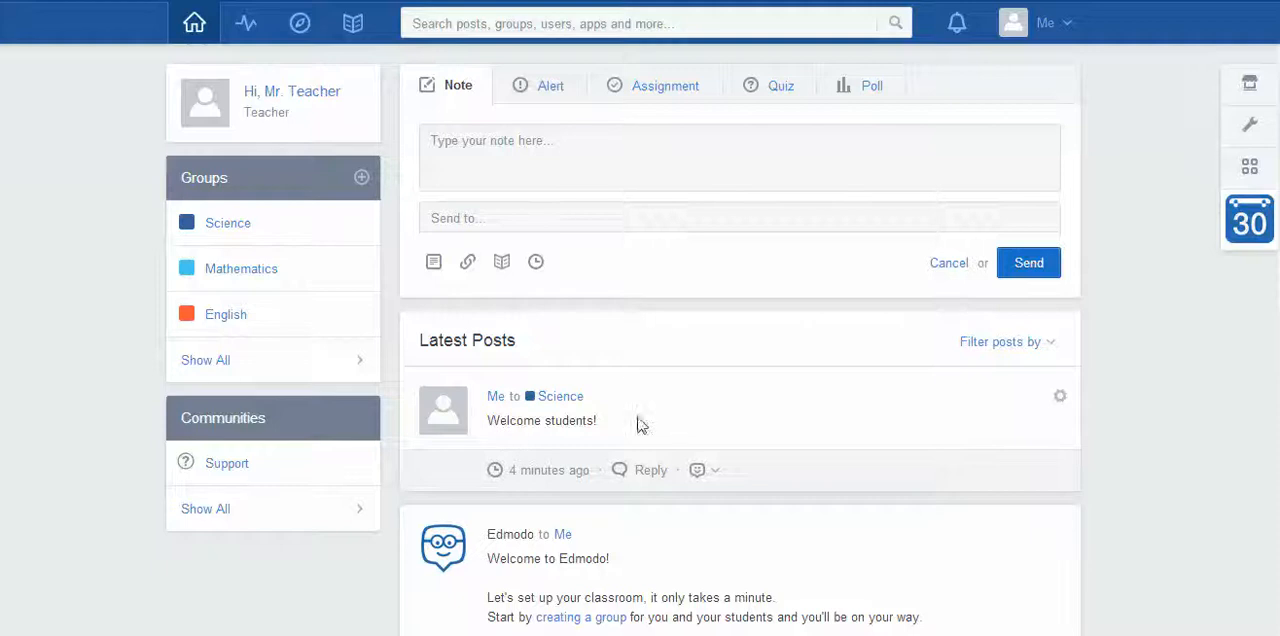
mouse_move(620, 418)
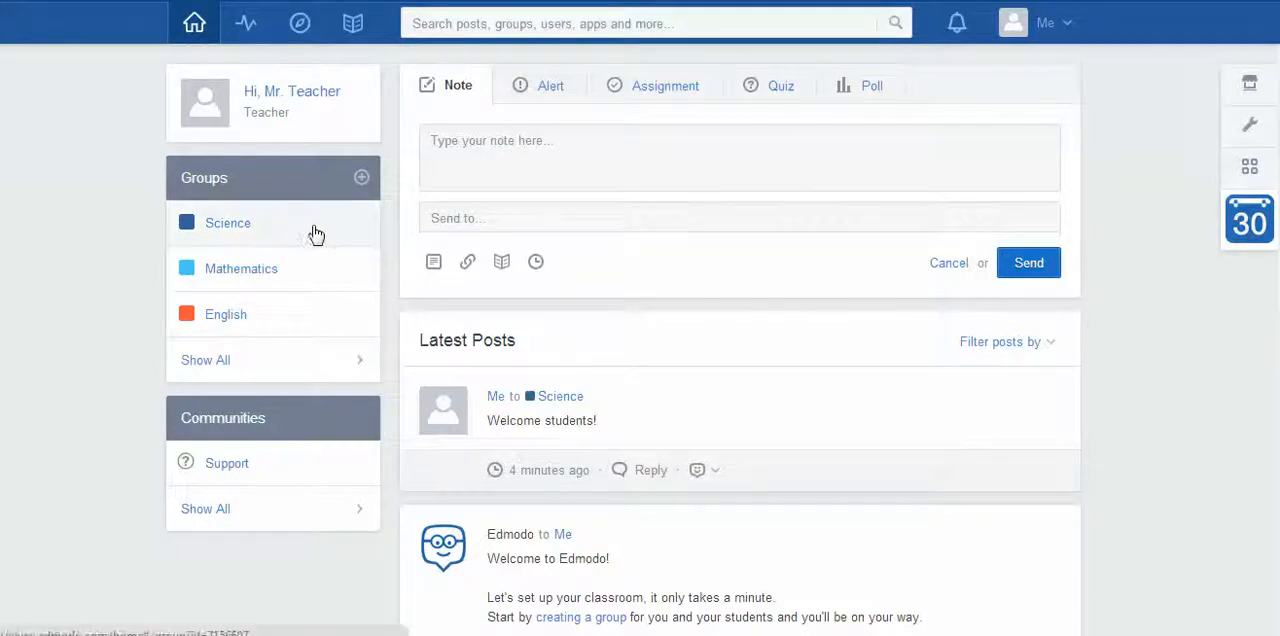
Post the note 'Are you having a good day?' on the Science group wall.
left_click(227, 222)
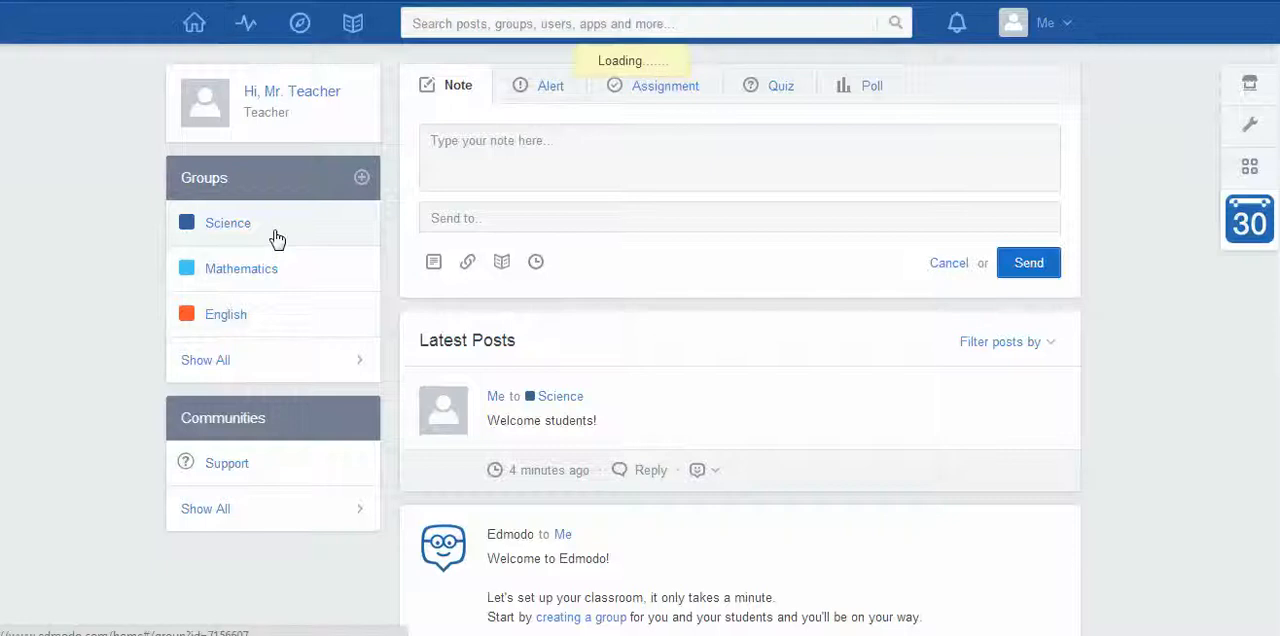
left_click(227, 222)
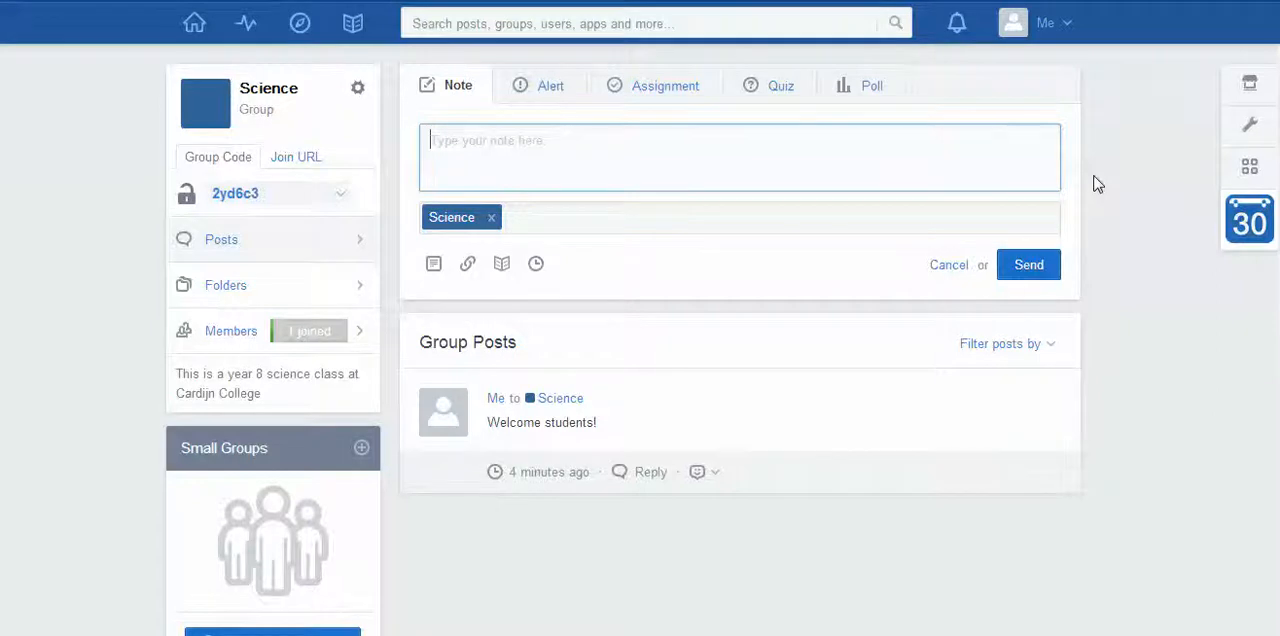
type("Are you havi")
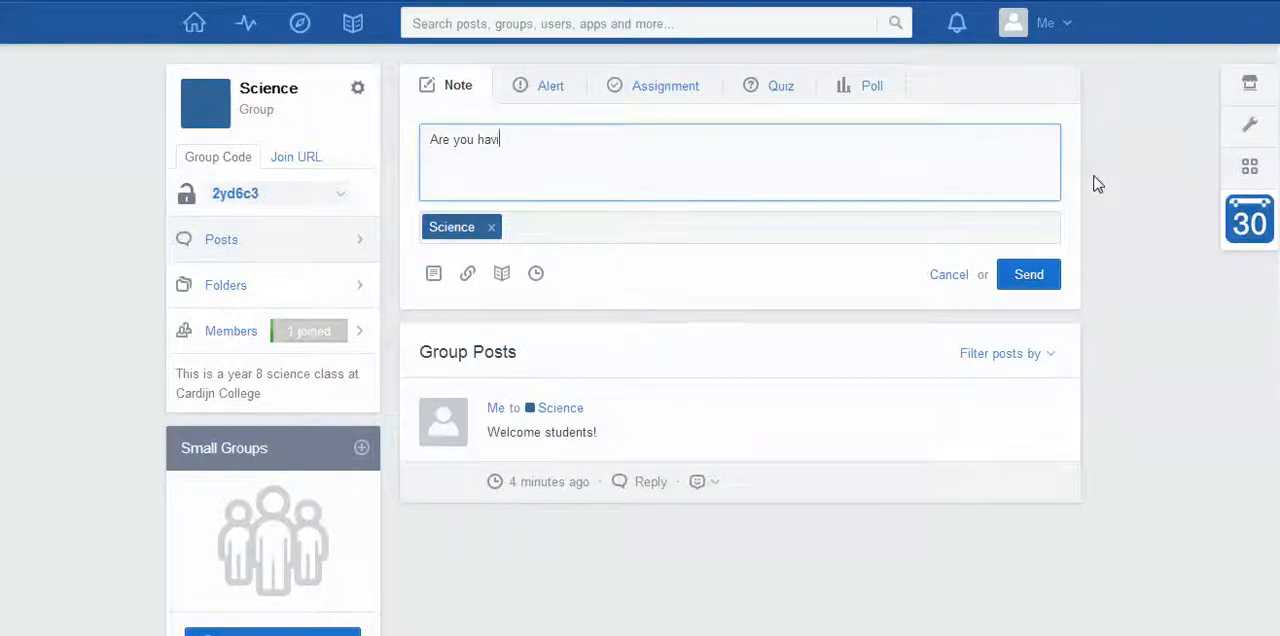
type("ng a good")
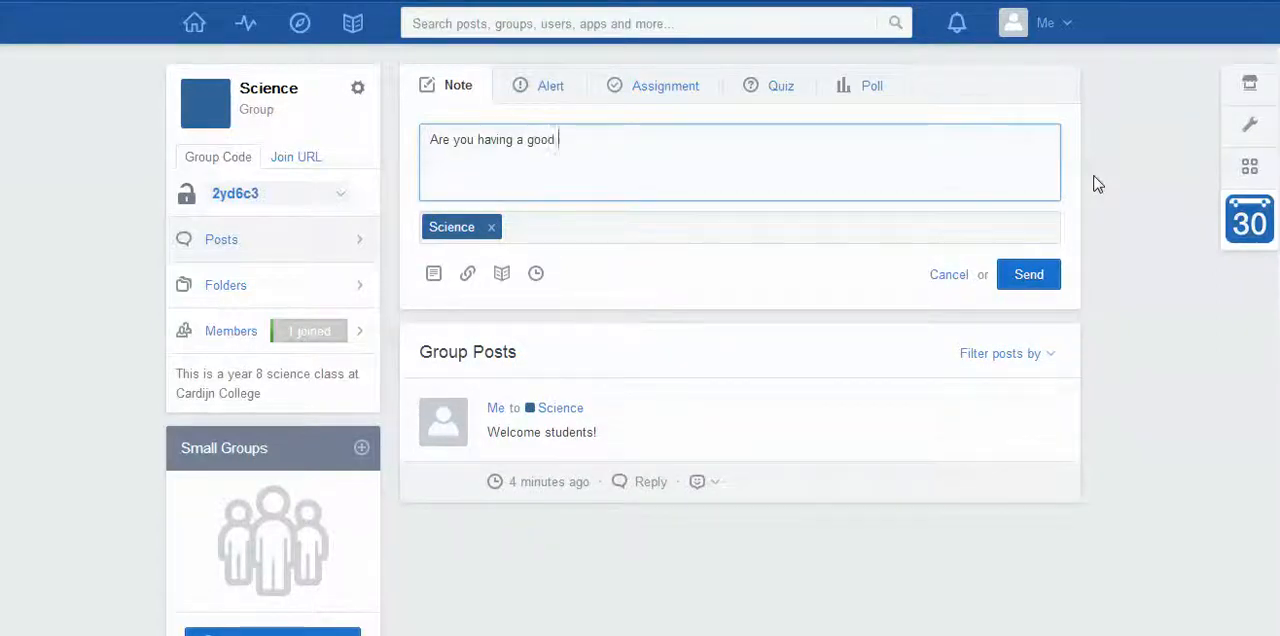
type("day")
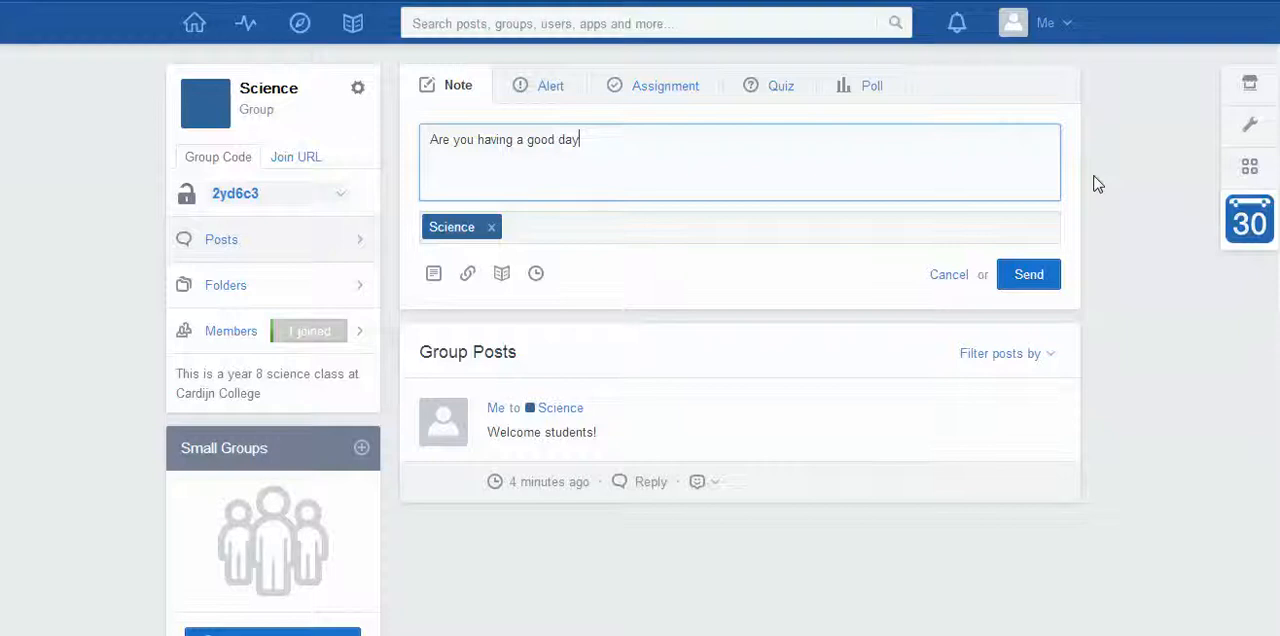
type("?")
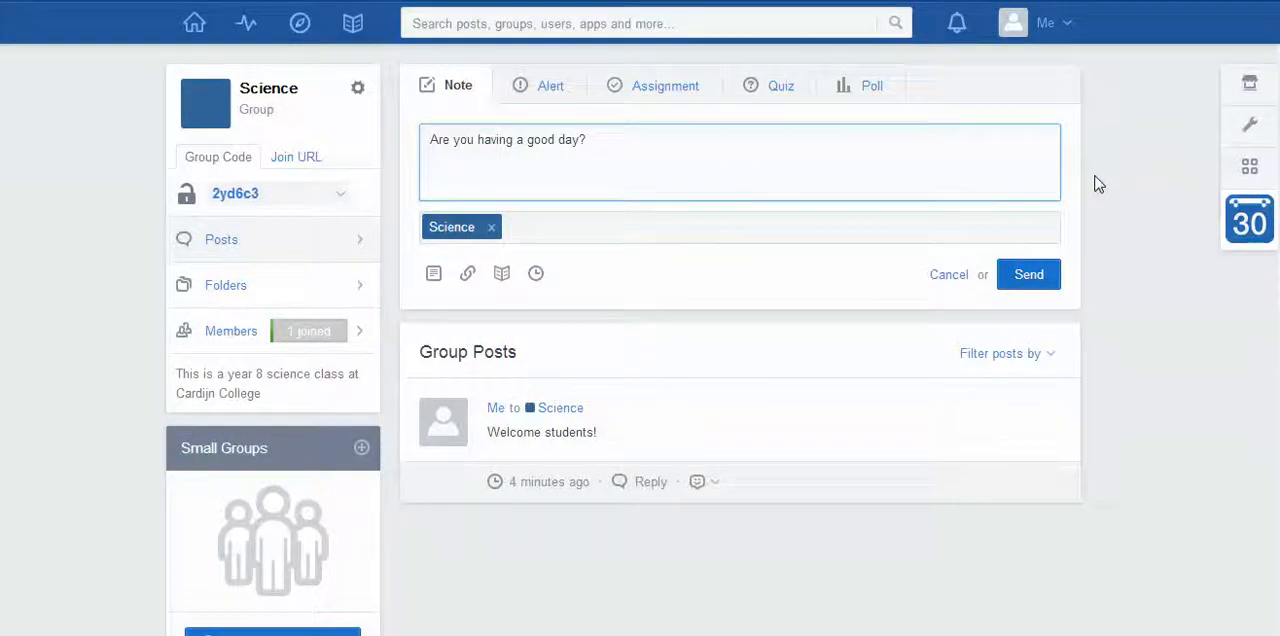
mouse_move(649, 473)
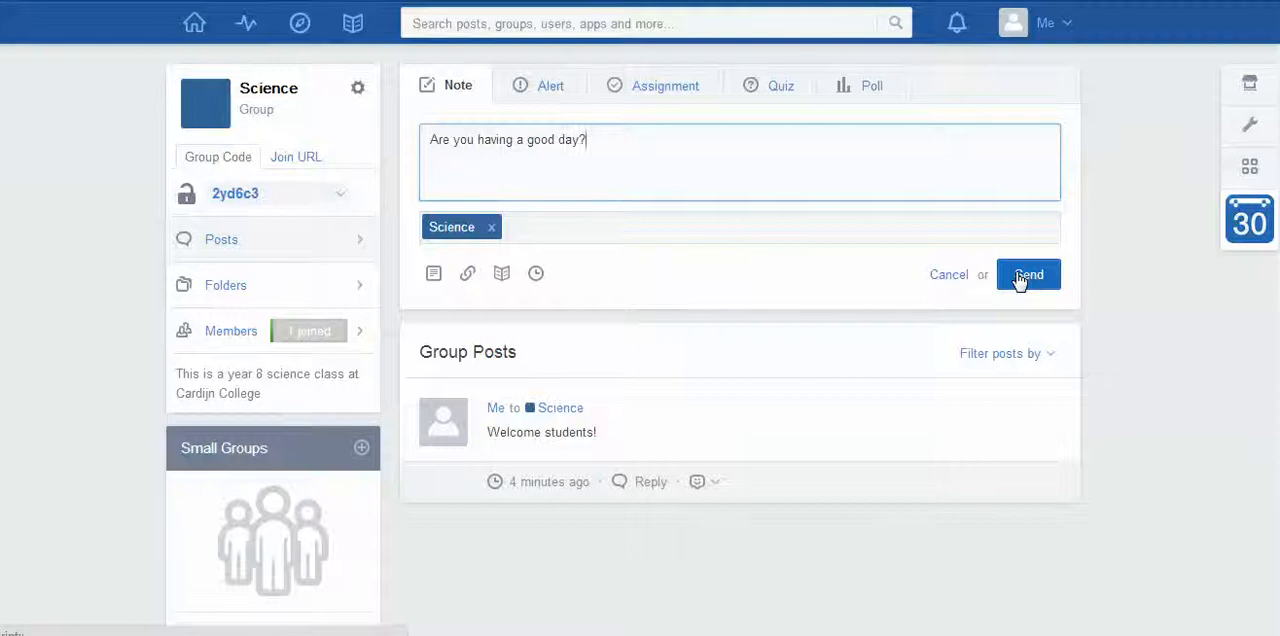
left_click(1028, 275)
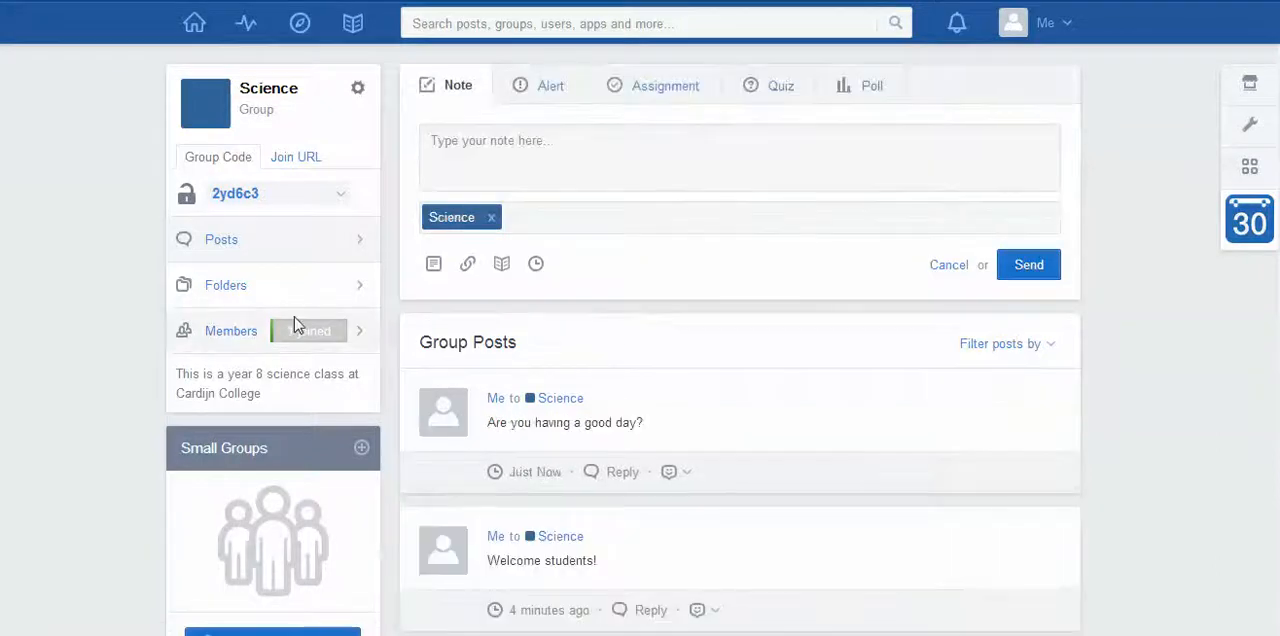
mouse_move(310, 330)
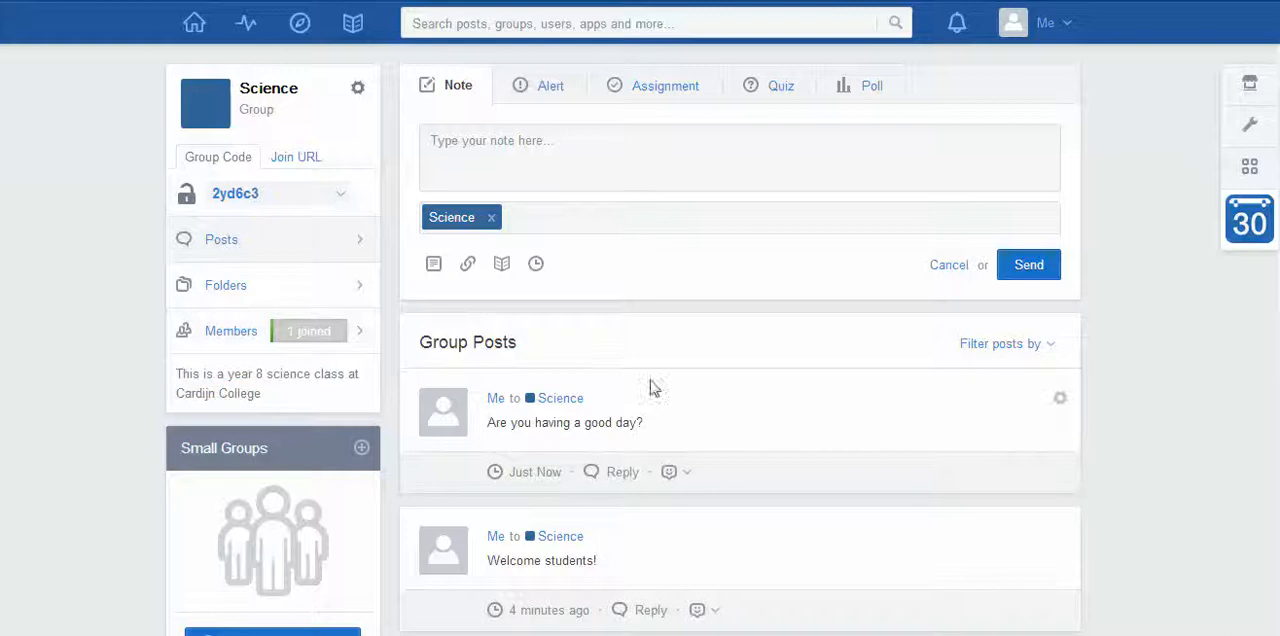
mouse_move(765, 437)
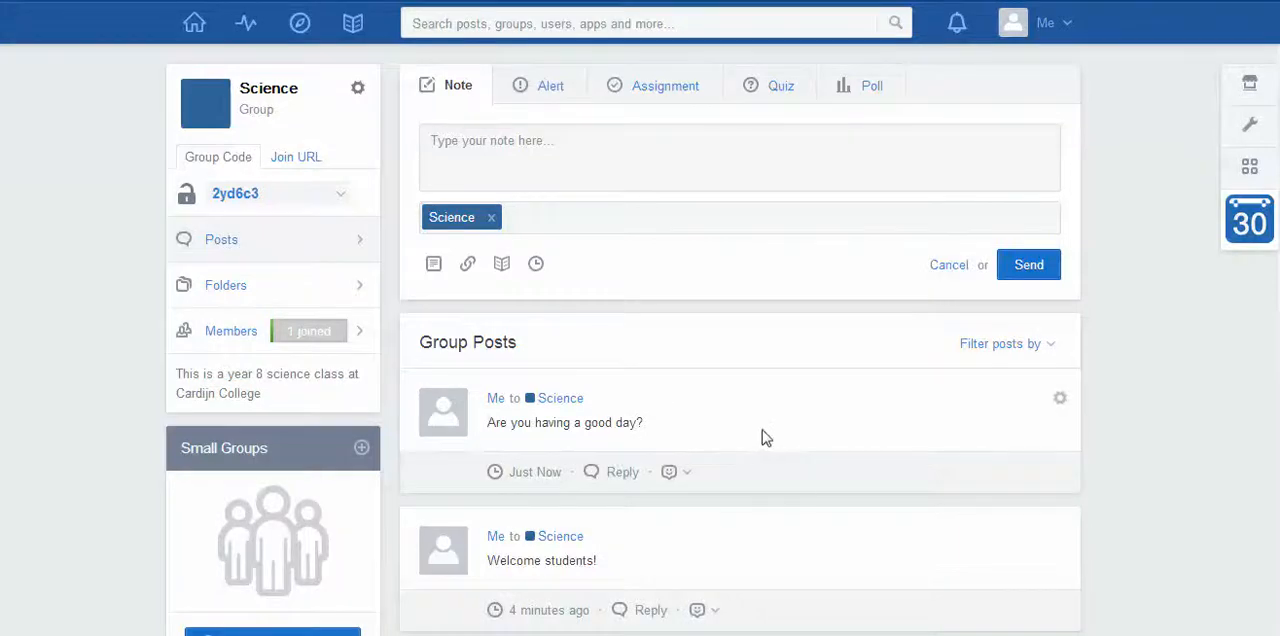
Reply 'Yes' to the 'Are you having a good day?' note.
scroll("down", 3)
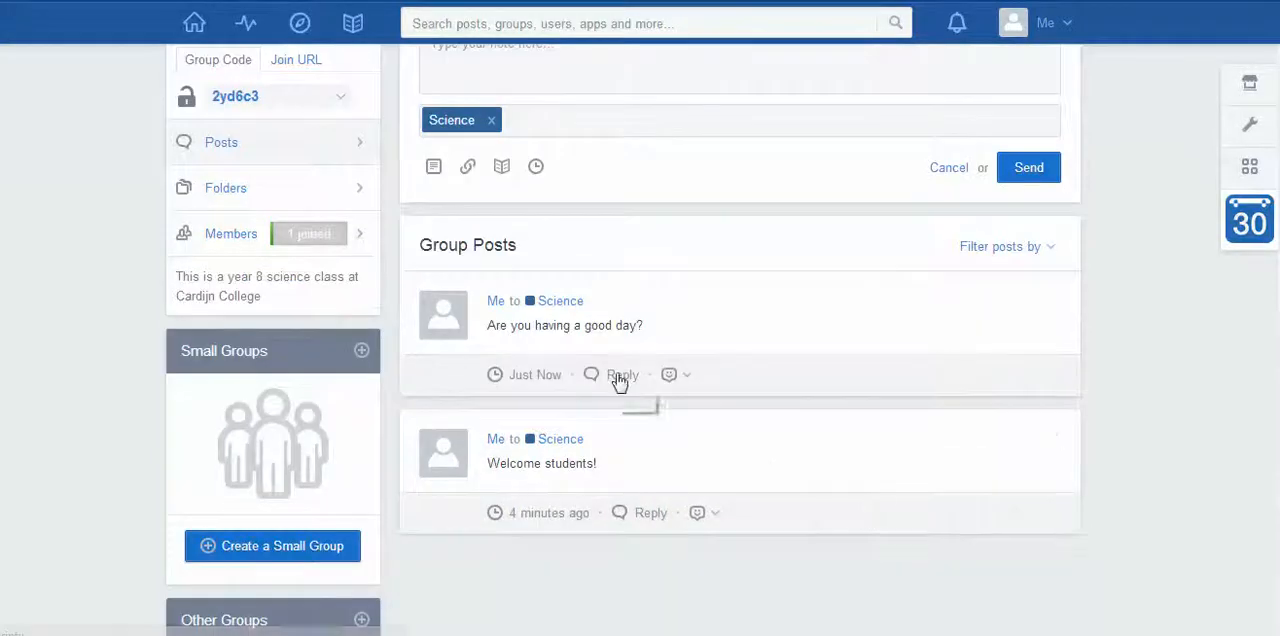
type("Yes")
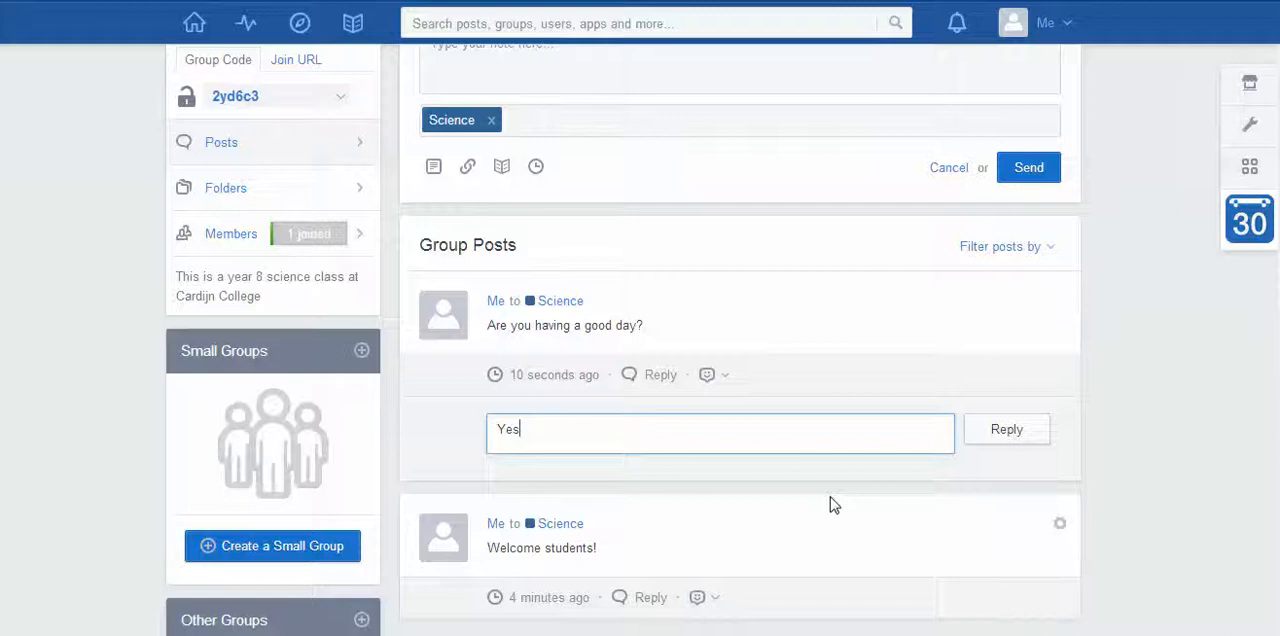
left_click(1006, 429)
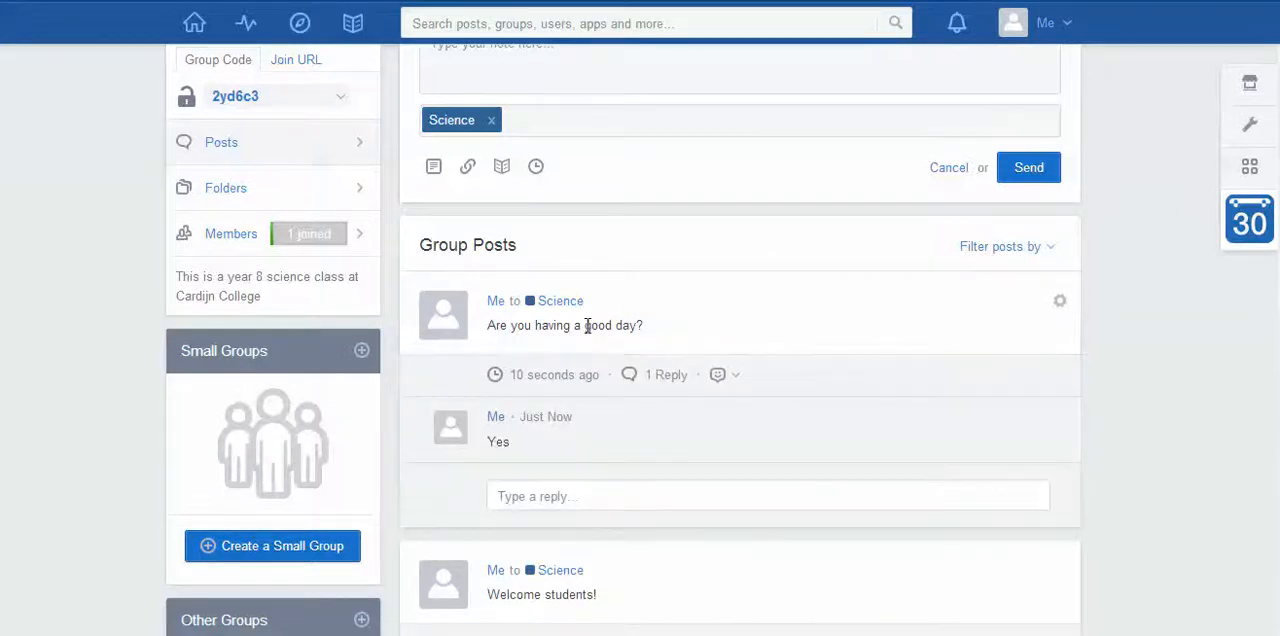
scroll("down", 3)
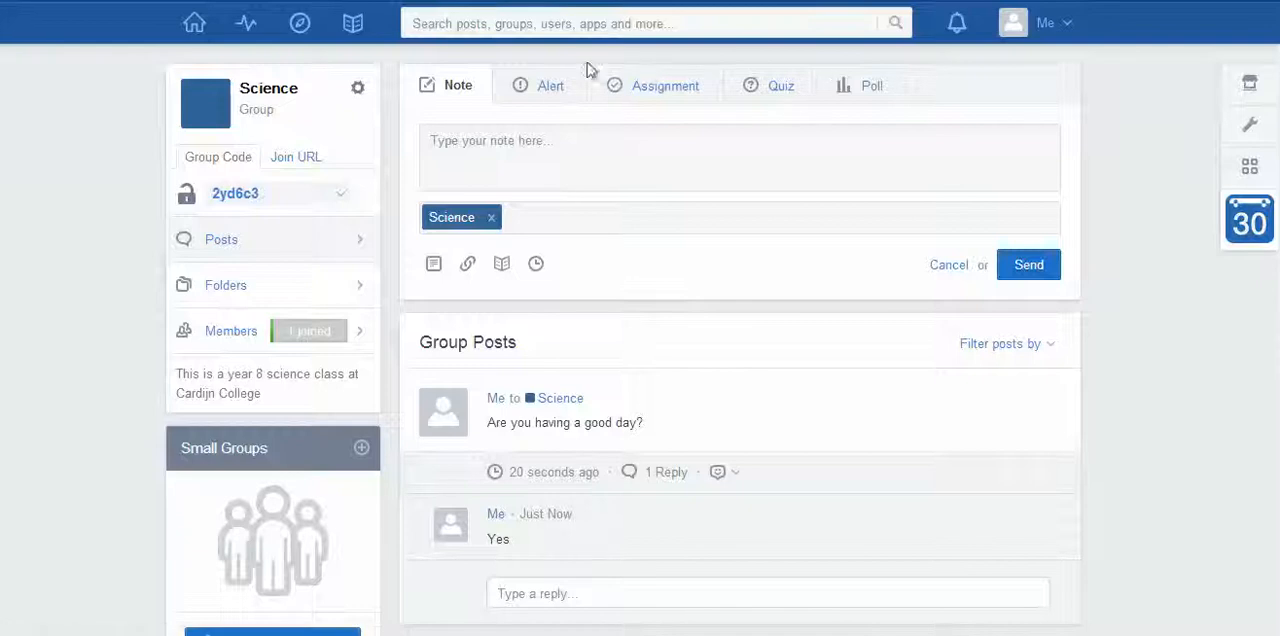
Send the alert 'Science test TODAY!' to the Science group.
left_click(550, 85)
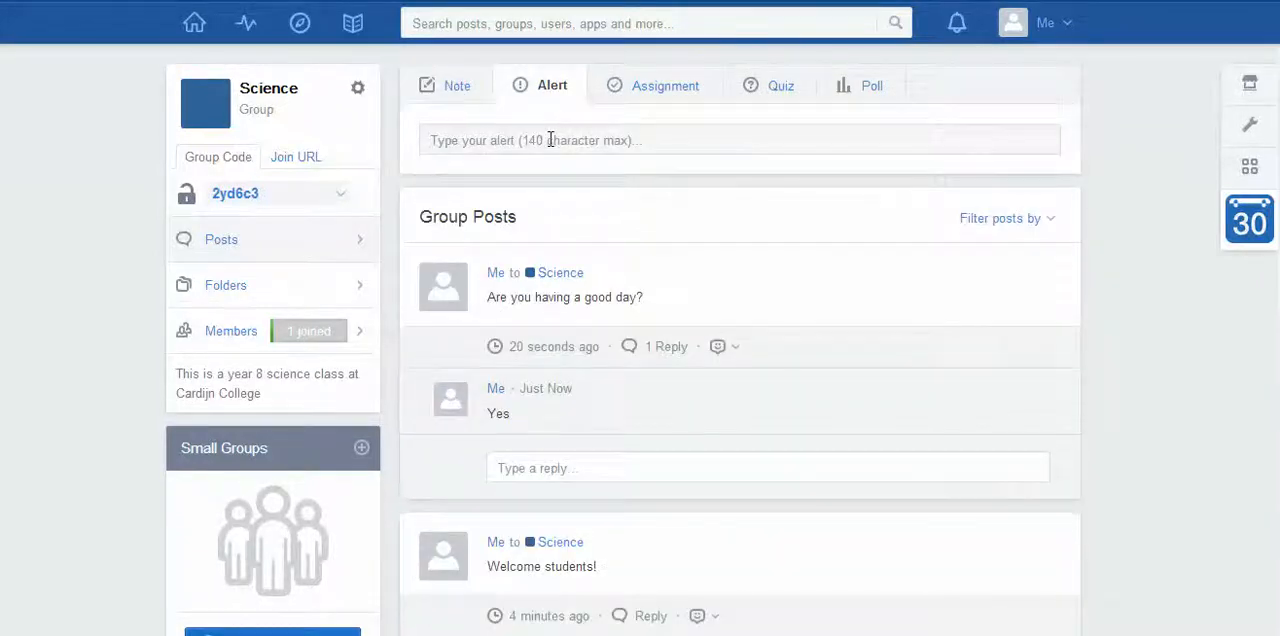
left_click(550, 139)
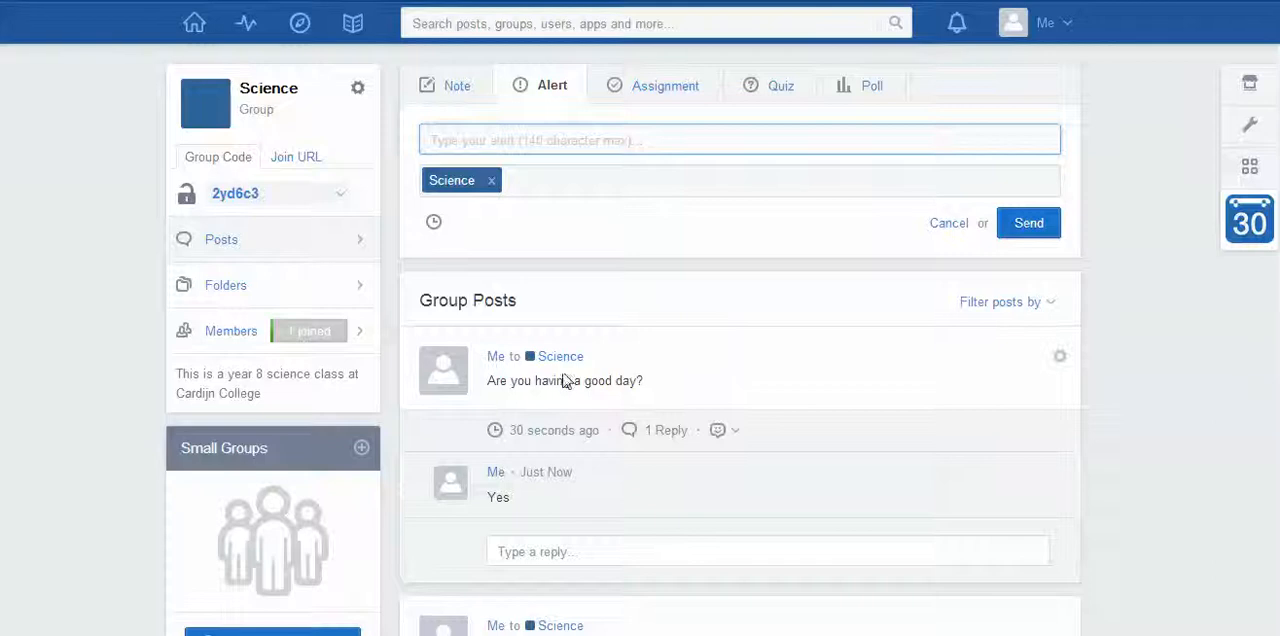
mouse_move(658, 398)
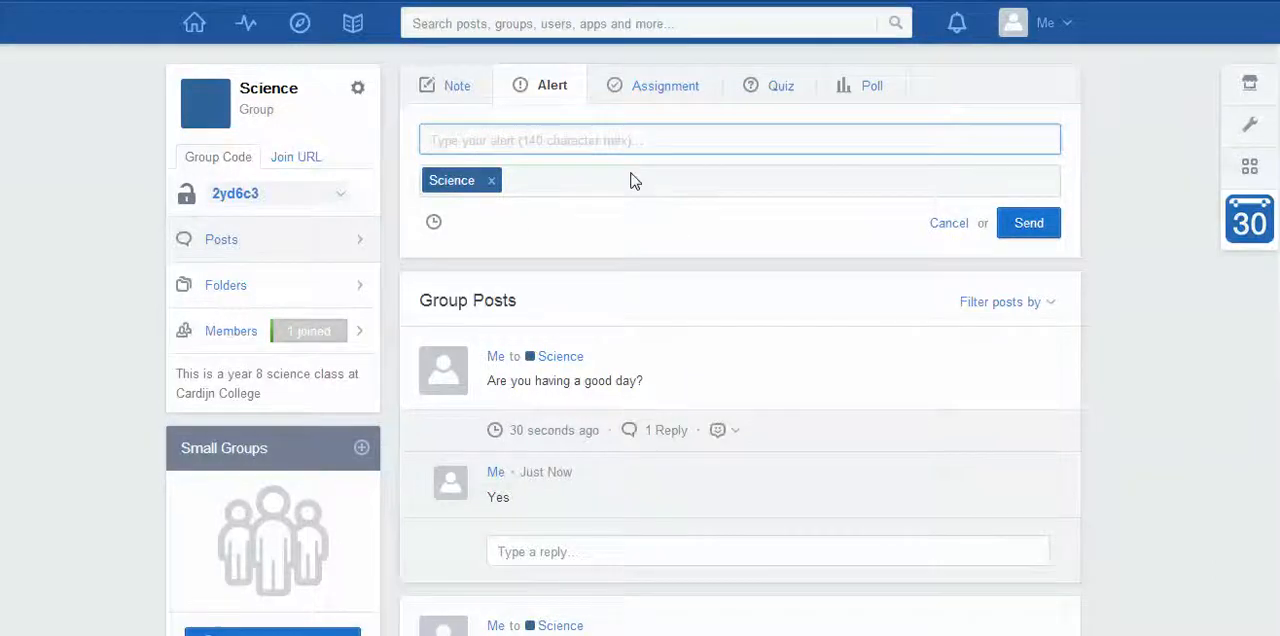
mouse_move(957, 22)
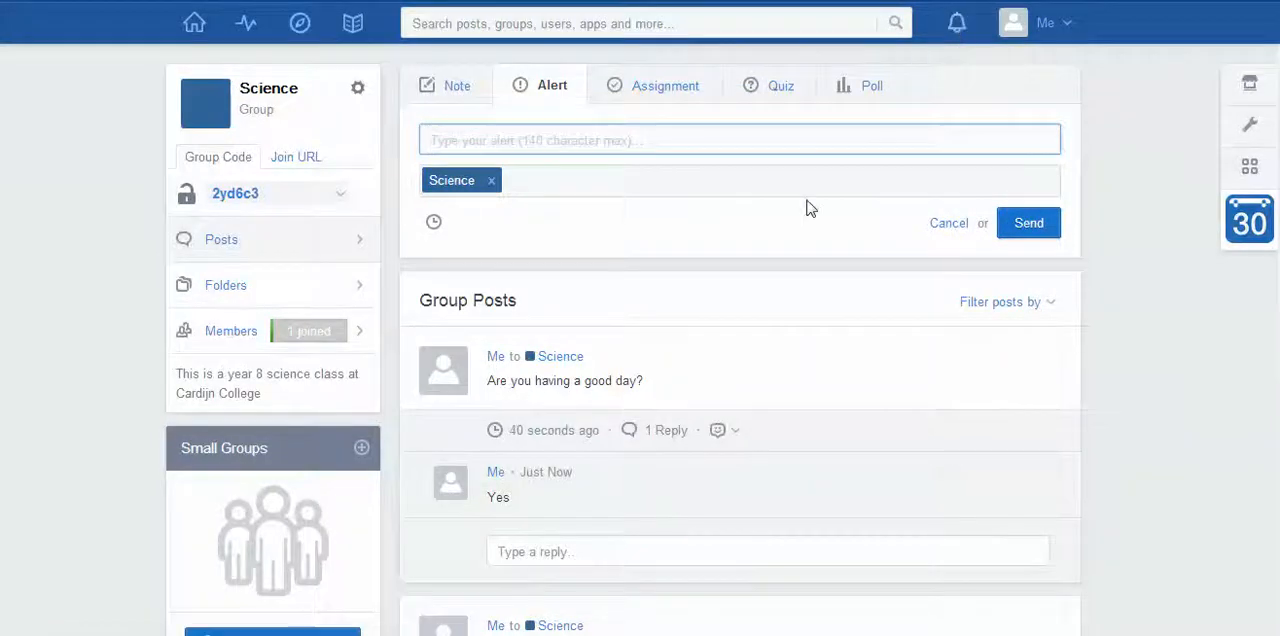
type("Science")
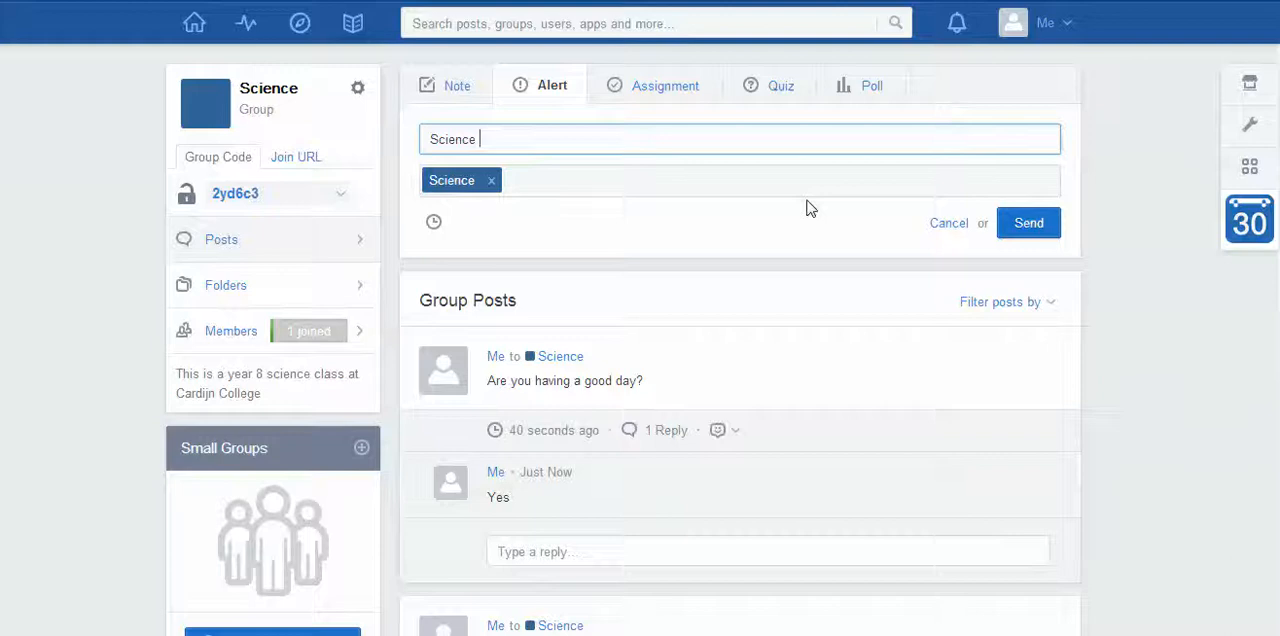
type("test TODAY!")
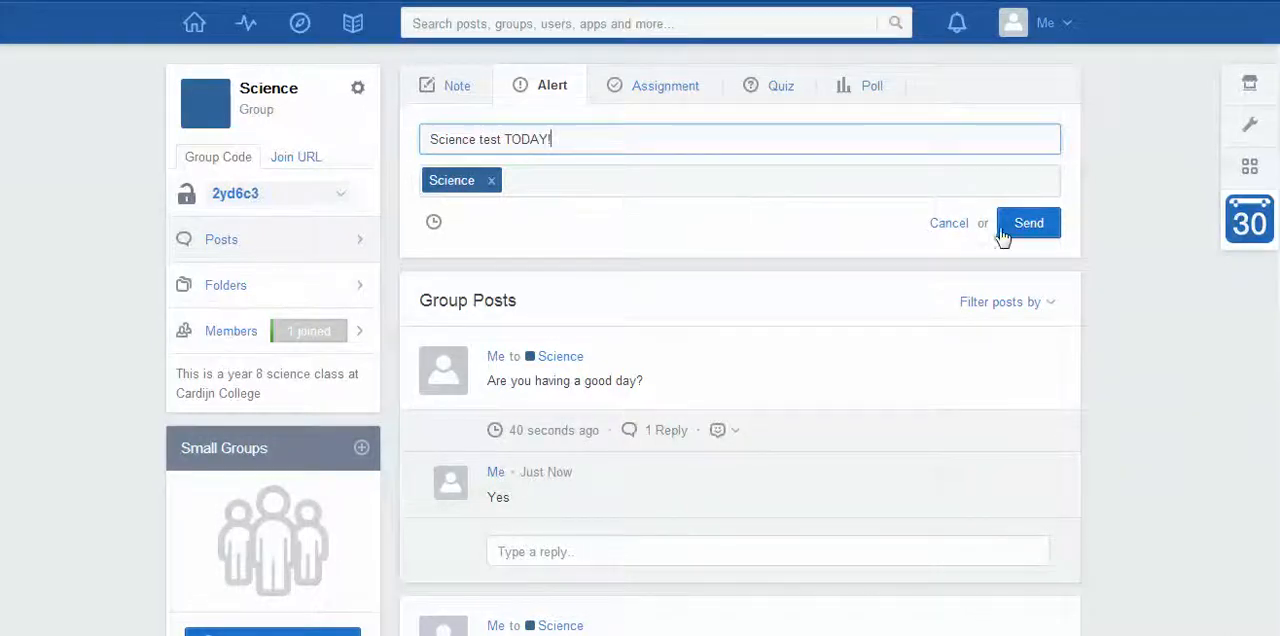
left_click(1027, 223)
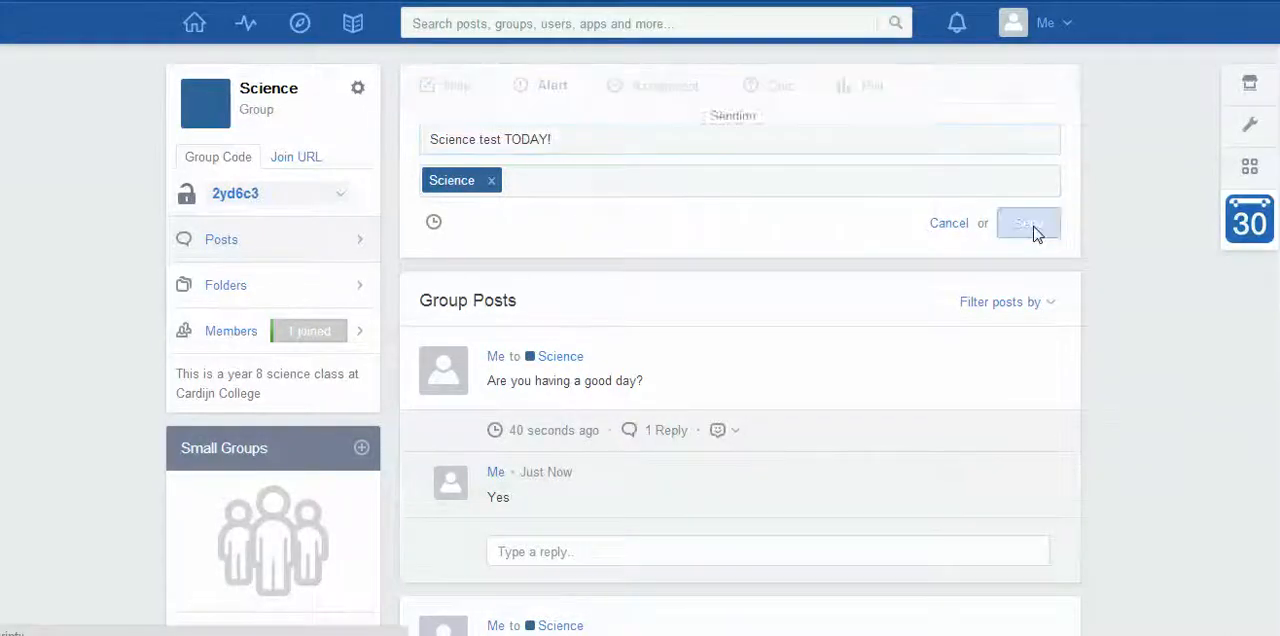
left_click(1028, 222)
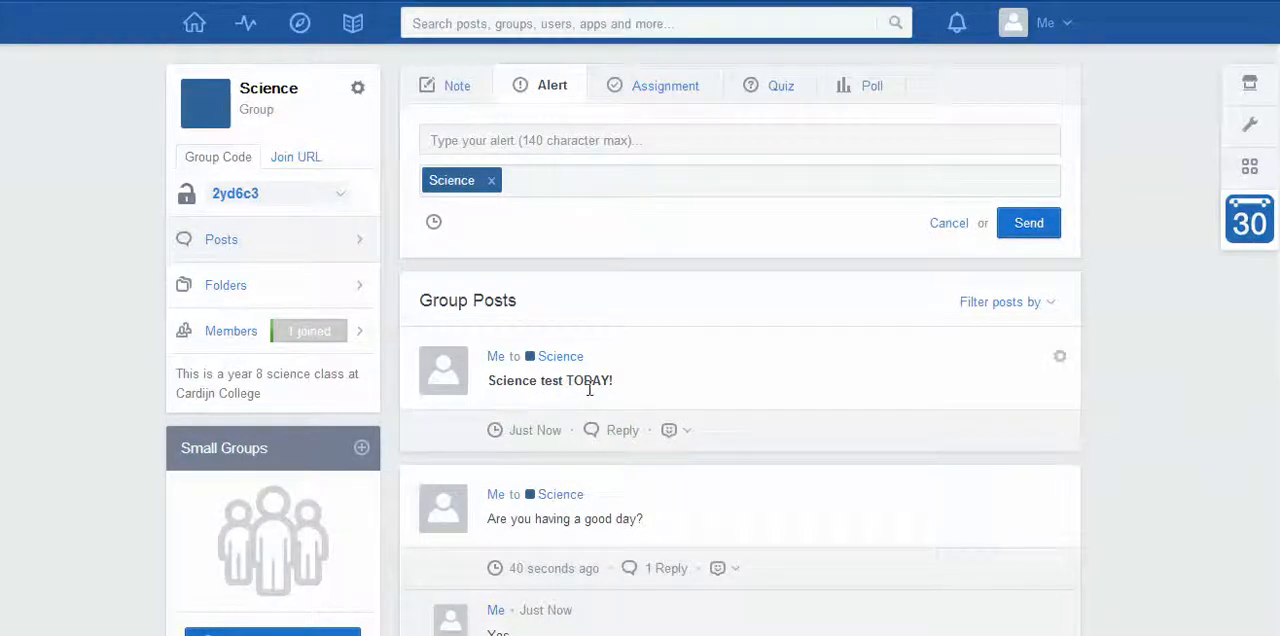
mouse_move(720, 357)
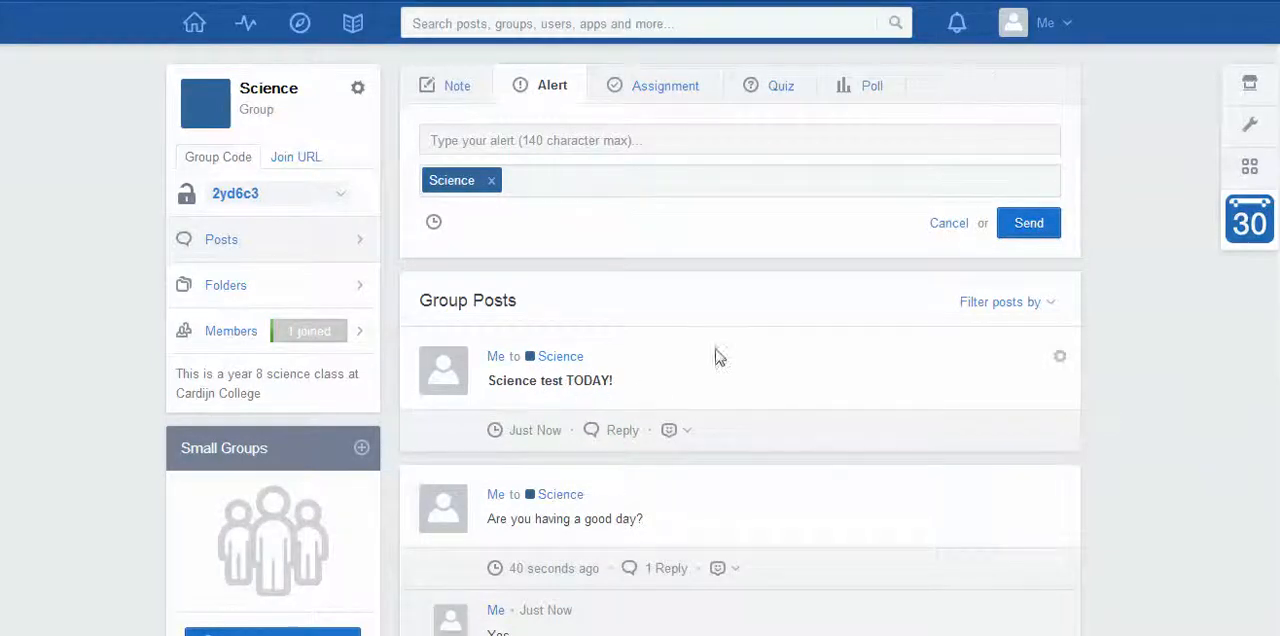
mouse_move(956, 22)
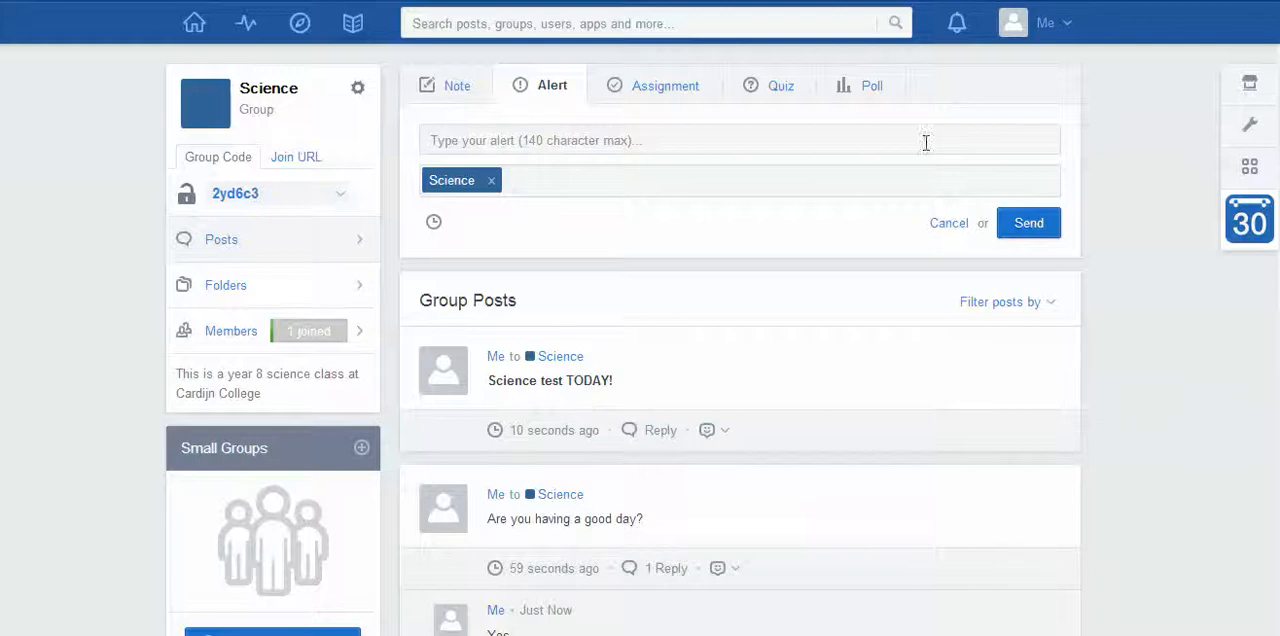
mouse_move(957, 22)
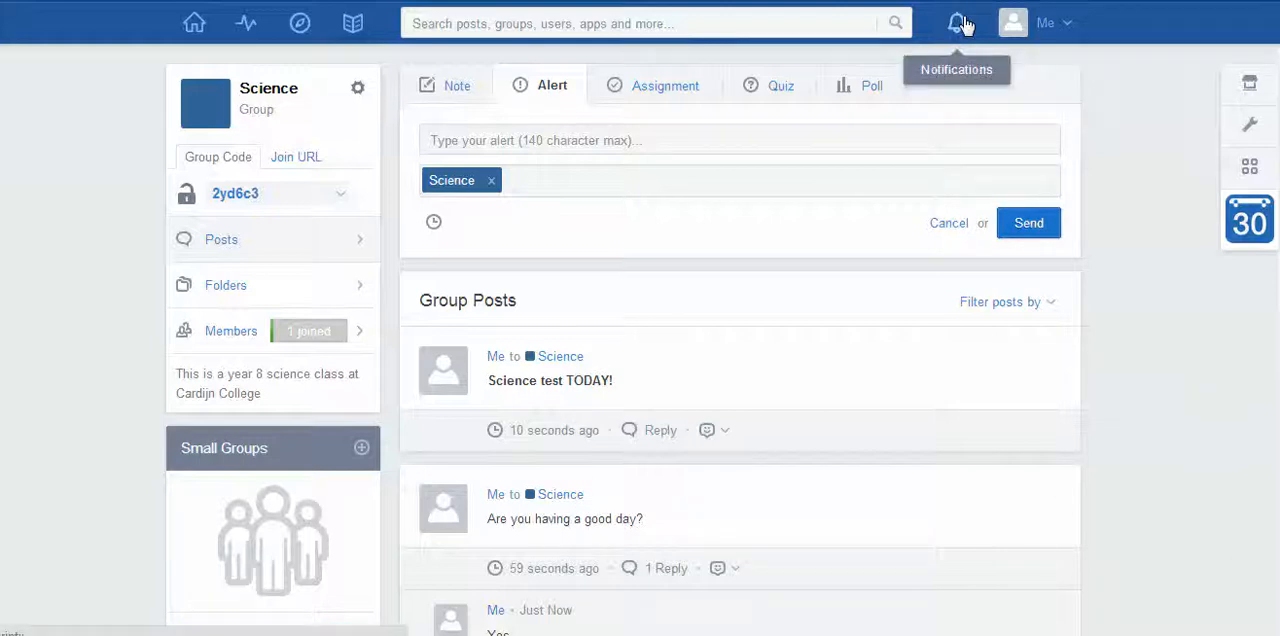
mouse_move(665, 359)
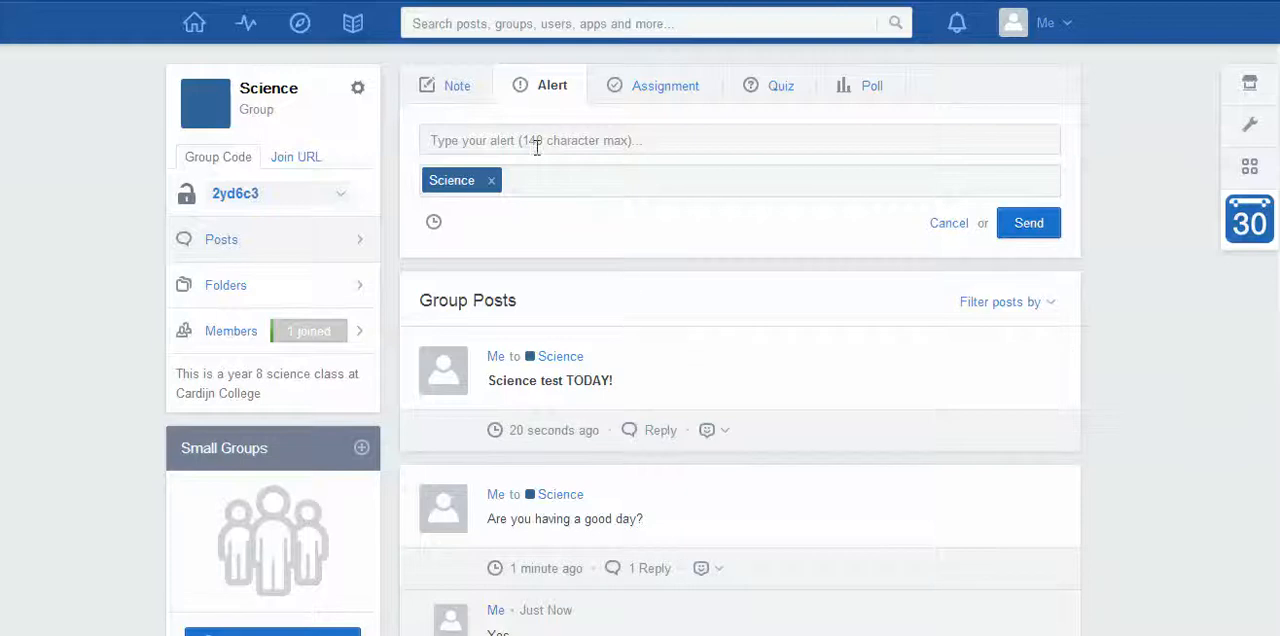
mouse_move(590, 140)
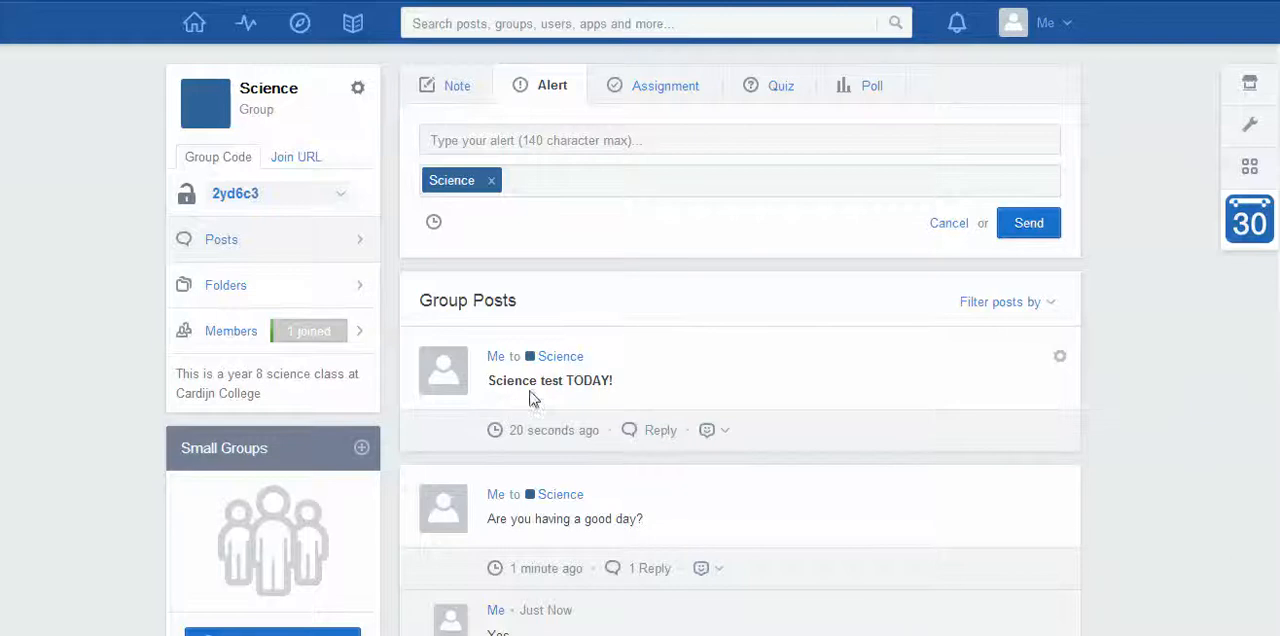
mouse_move(592, 398)
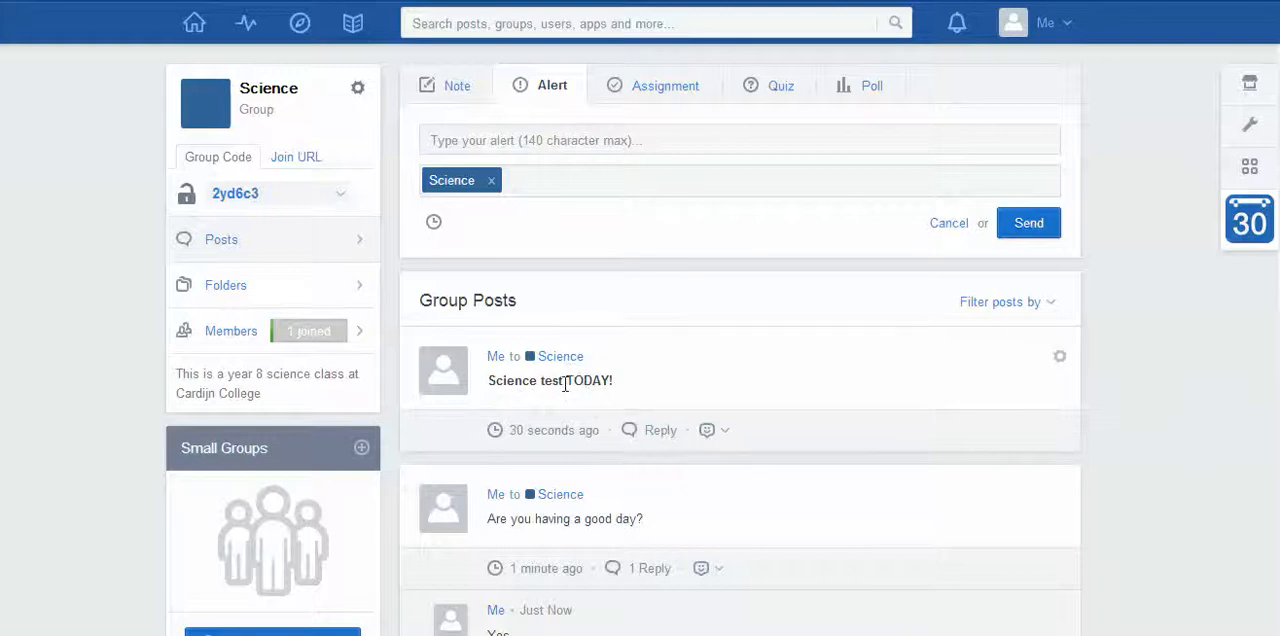
mouse_move(528, 398)
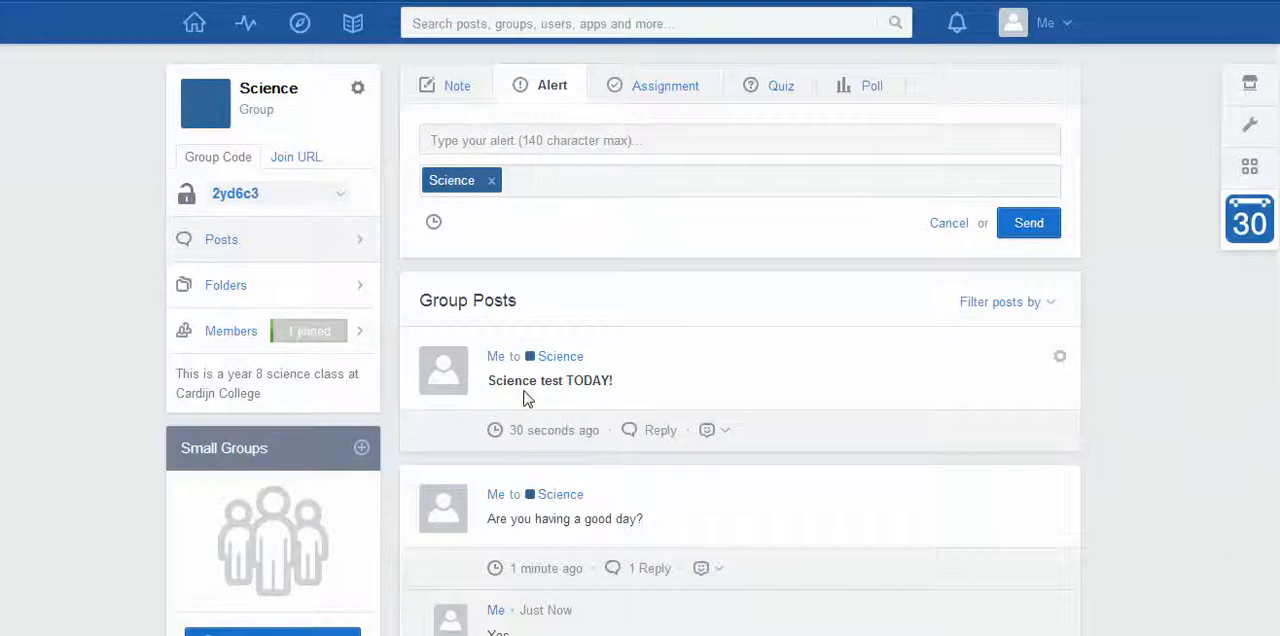
mouse_move(605, 358)
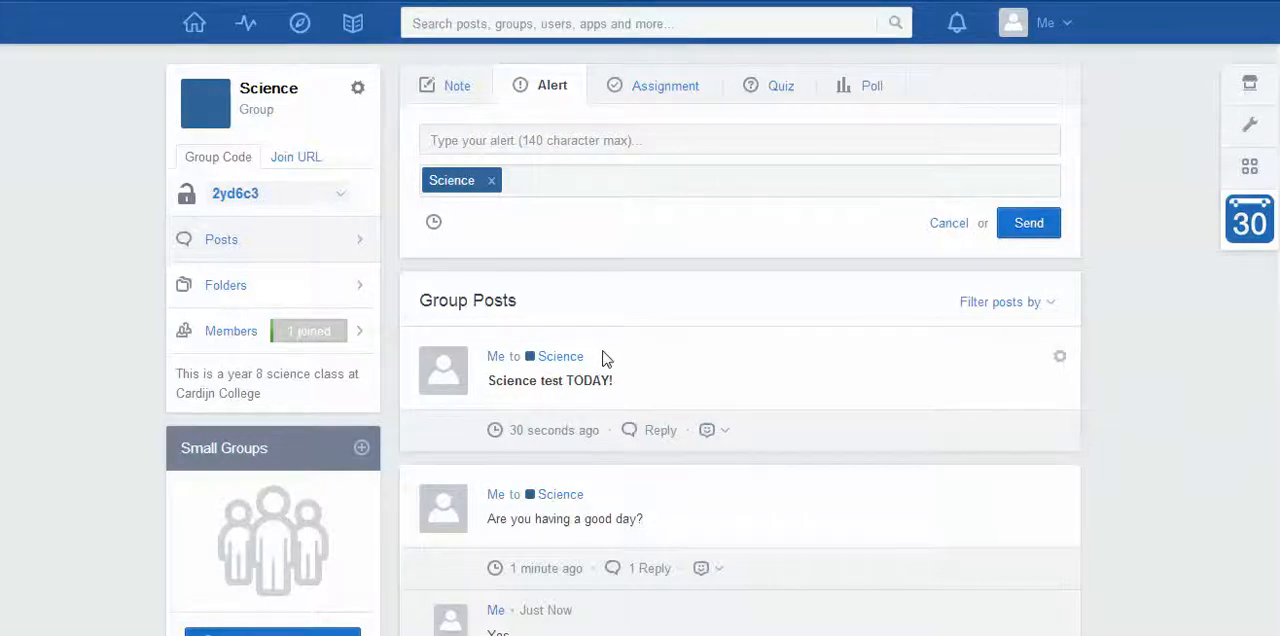
mouse_move(664, 85)
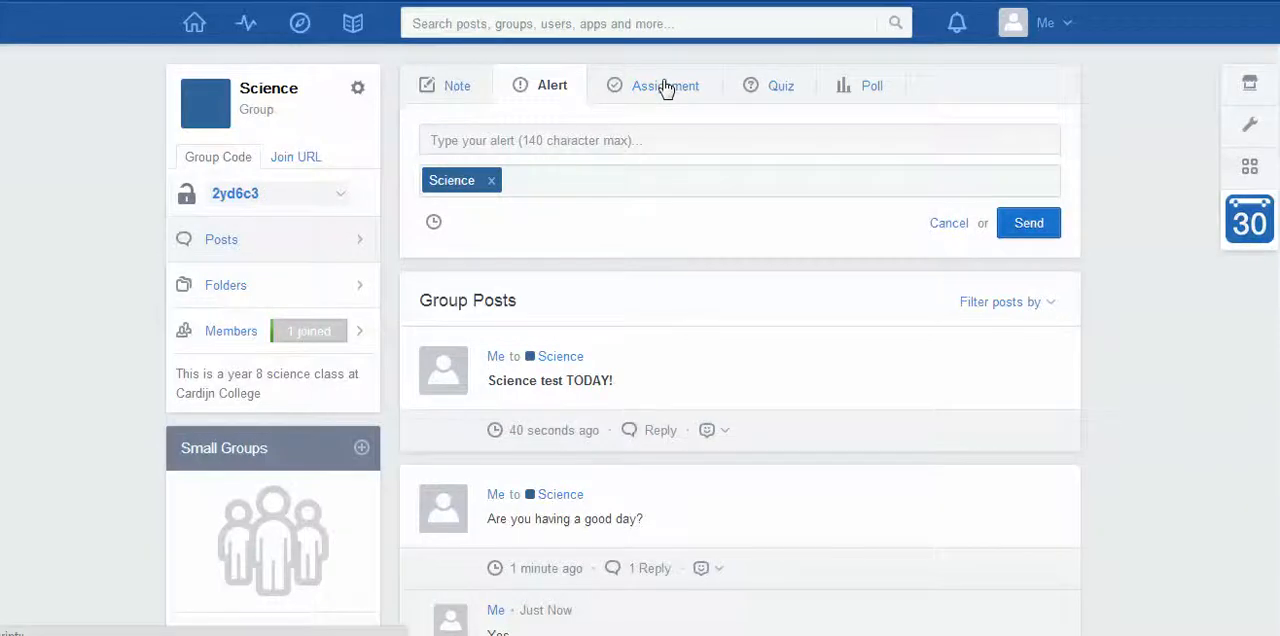
Start a new assignment titled 'Science Worksheet'.
left_click(665, 85)
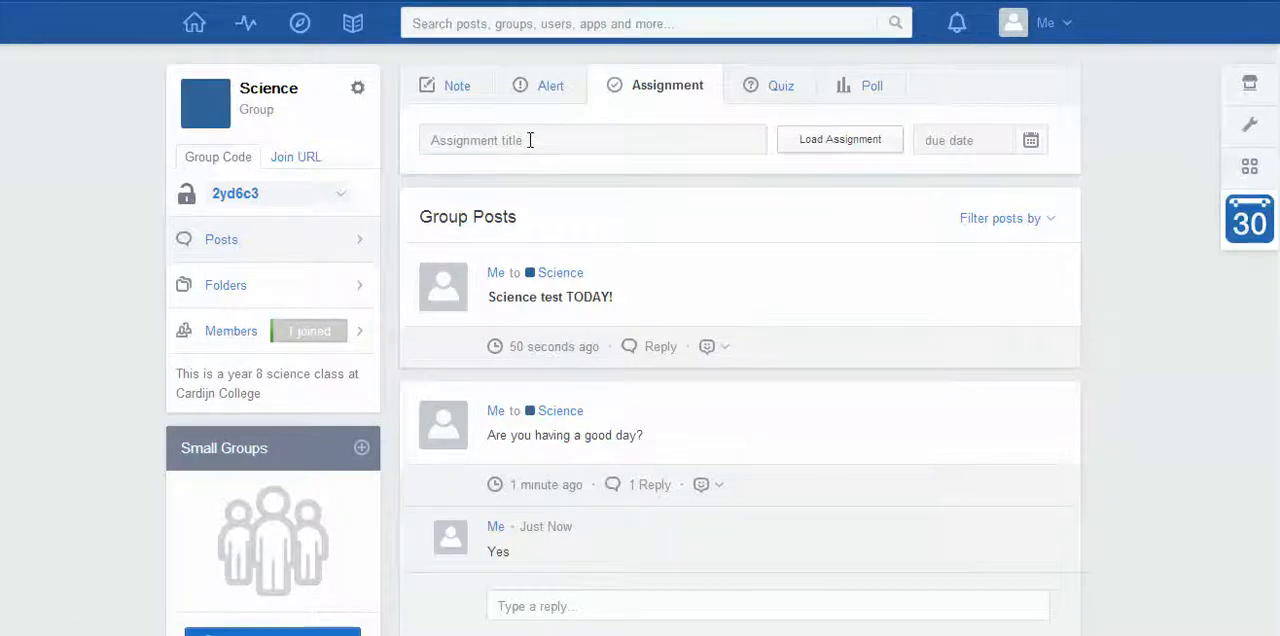
left_click(592, 139)
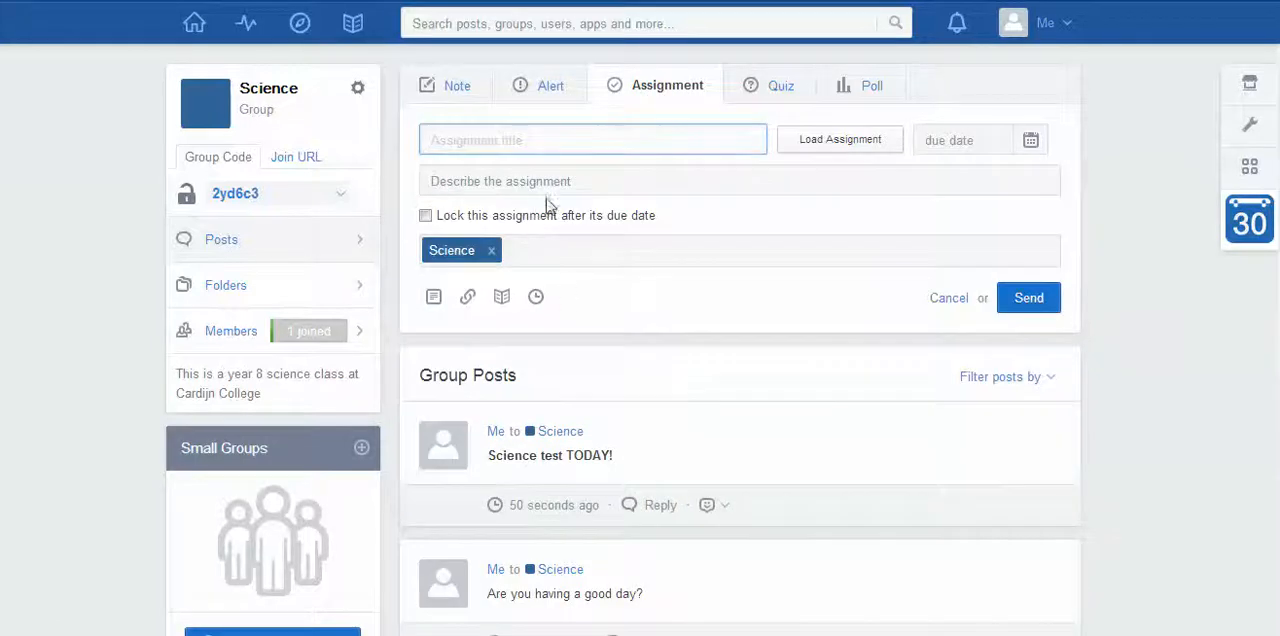
type("Science")
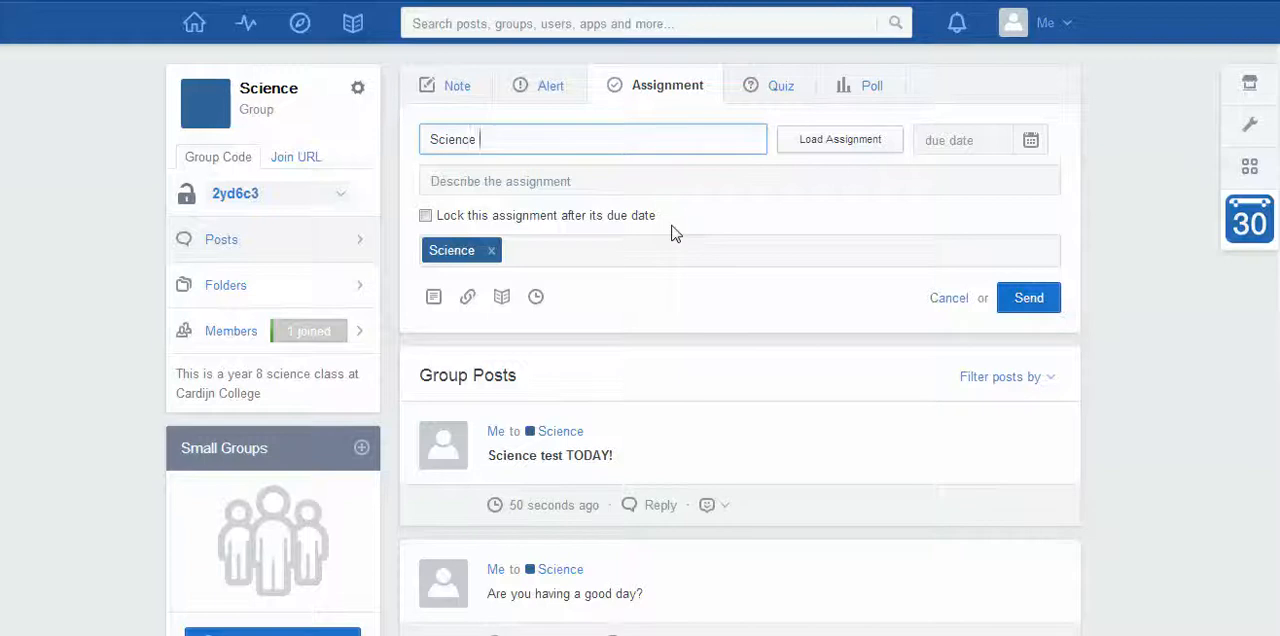
type("Worksheet")
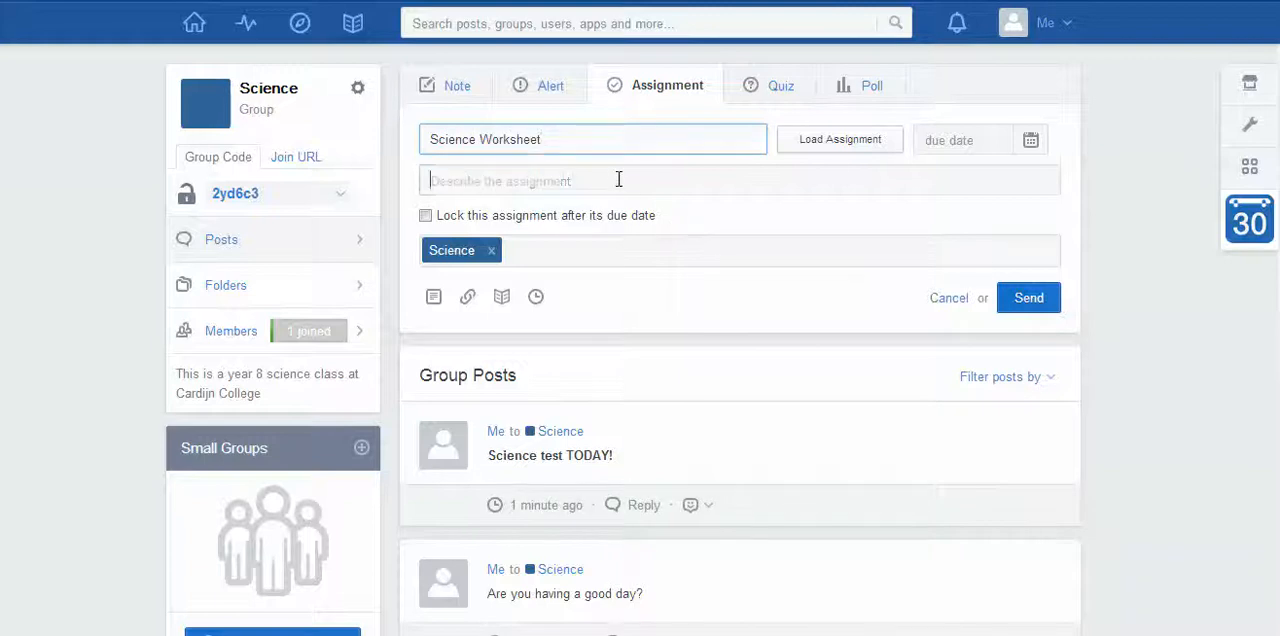
Add the description 'Read the attached worksheet and write a 100 word summary.'.
left_click(618, 180)
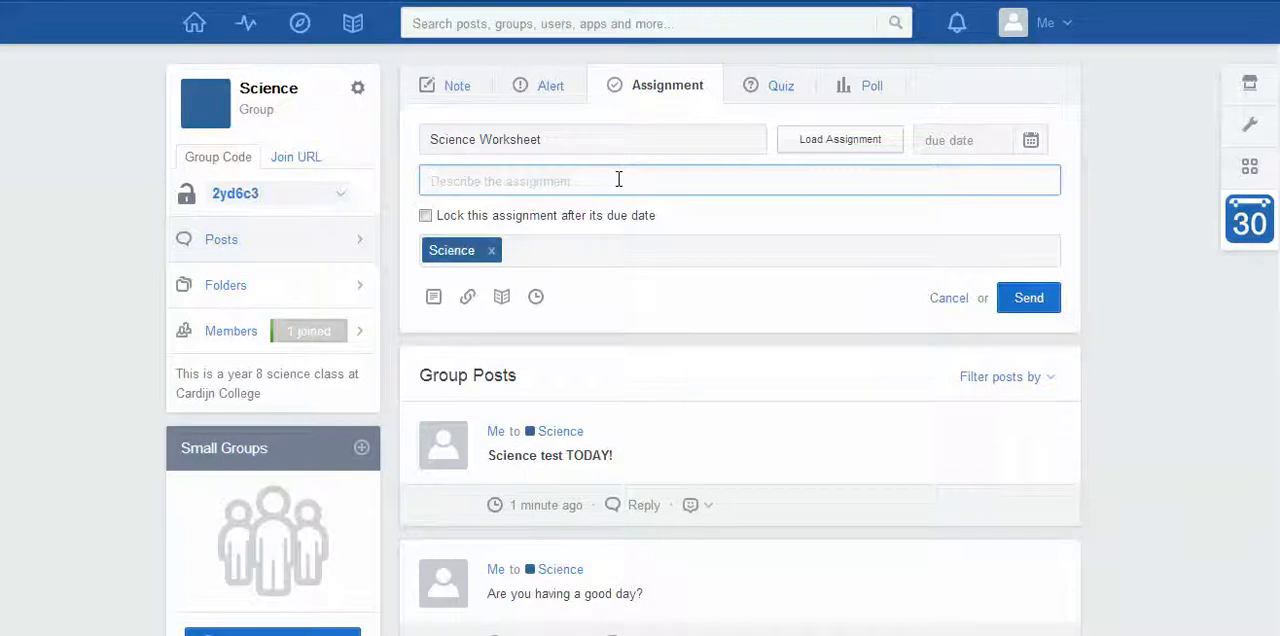
type("Read the attached works")
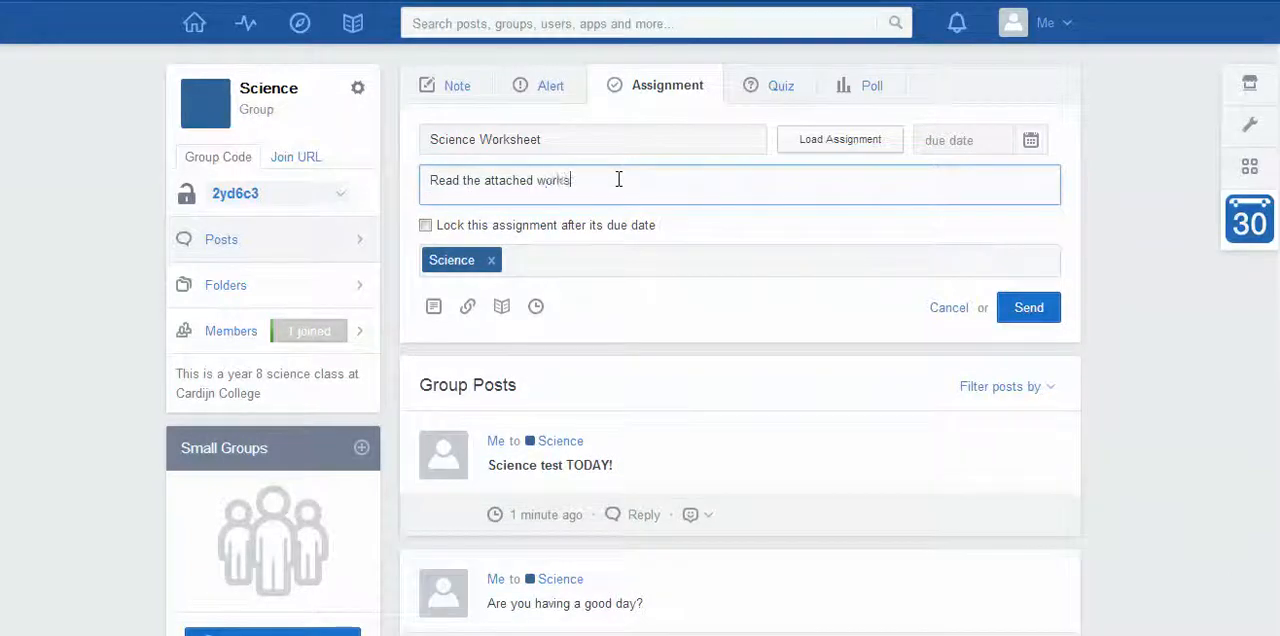
type("heet and")
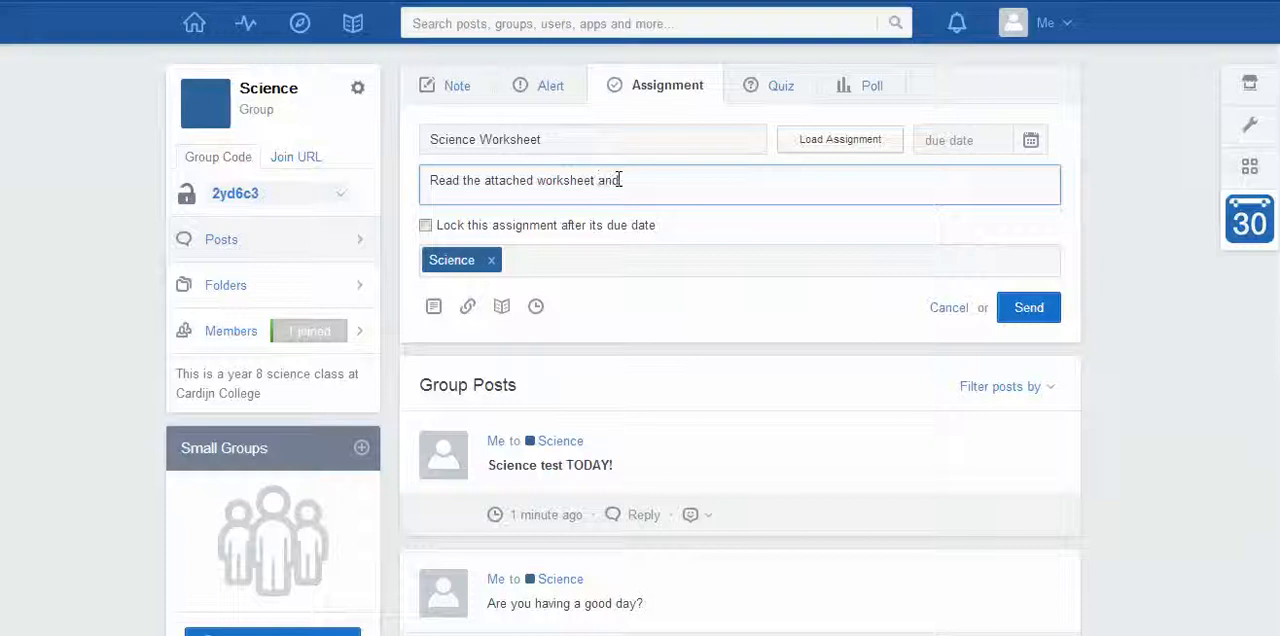
type("write a")
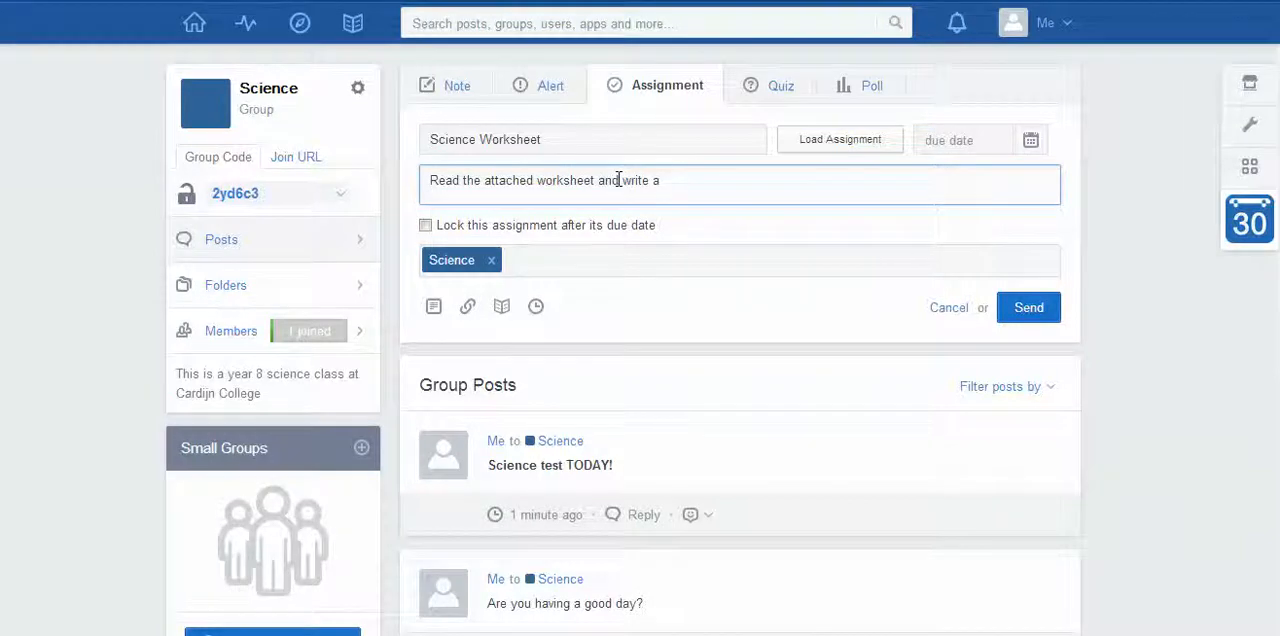
type("100 word")
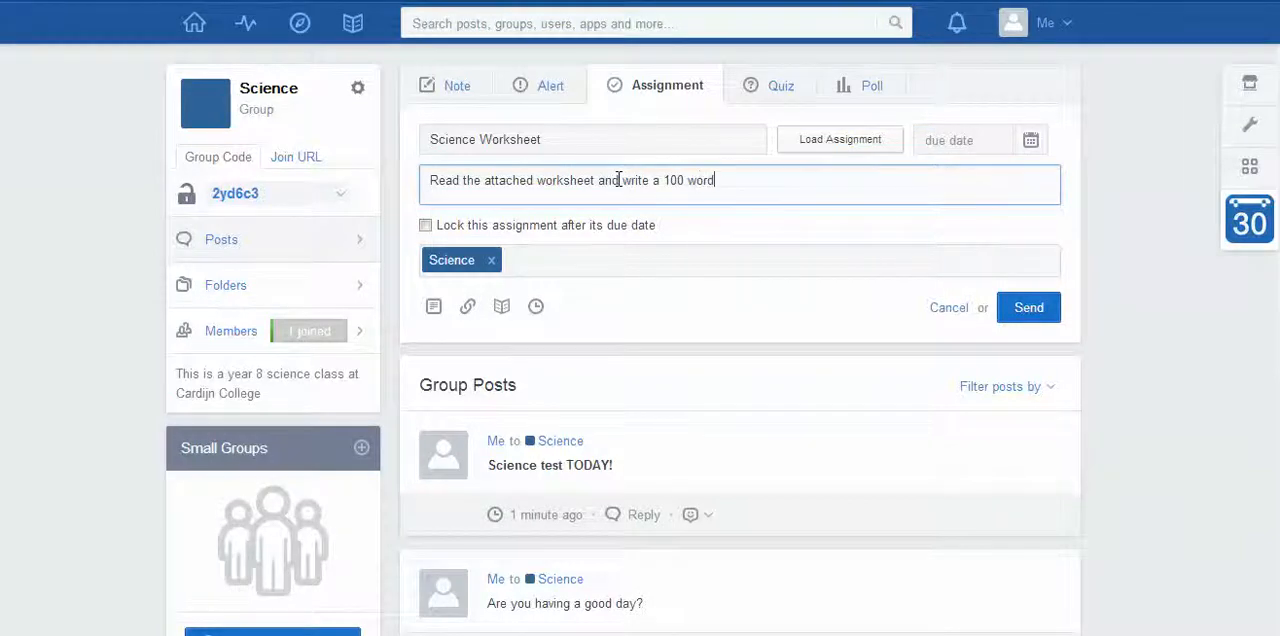
type("summary.")
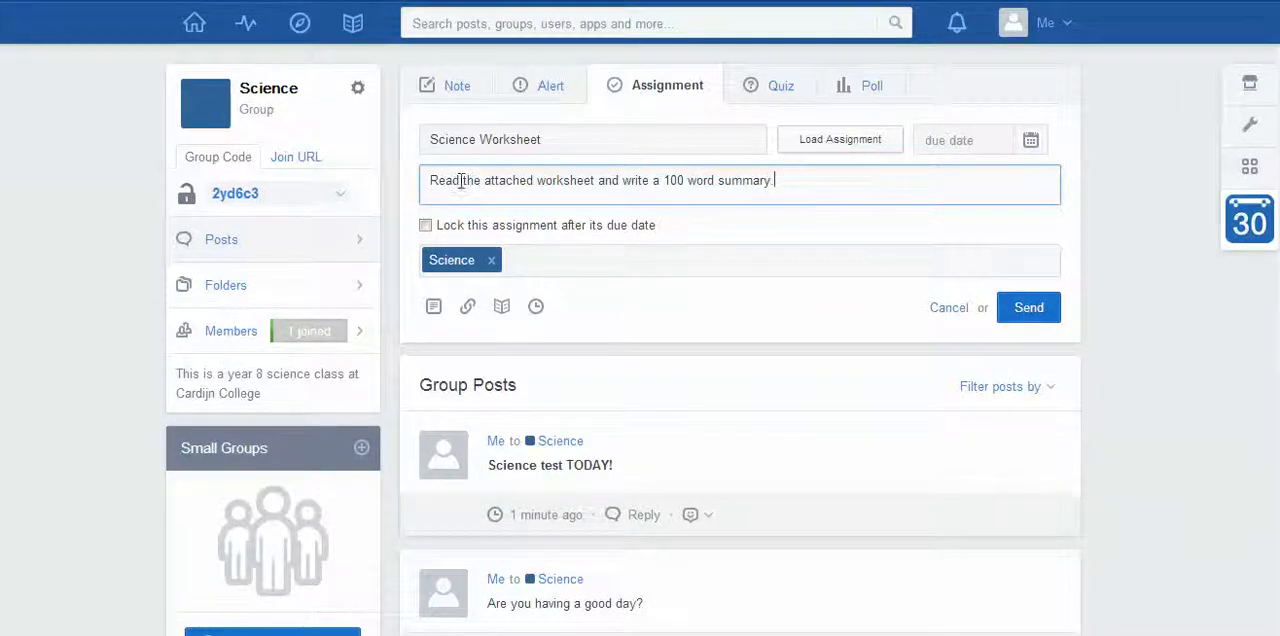
left_click_drag(465, 180, 592, 180)
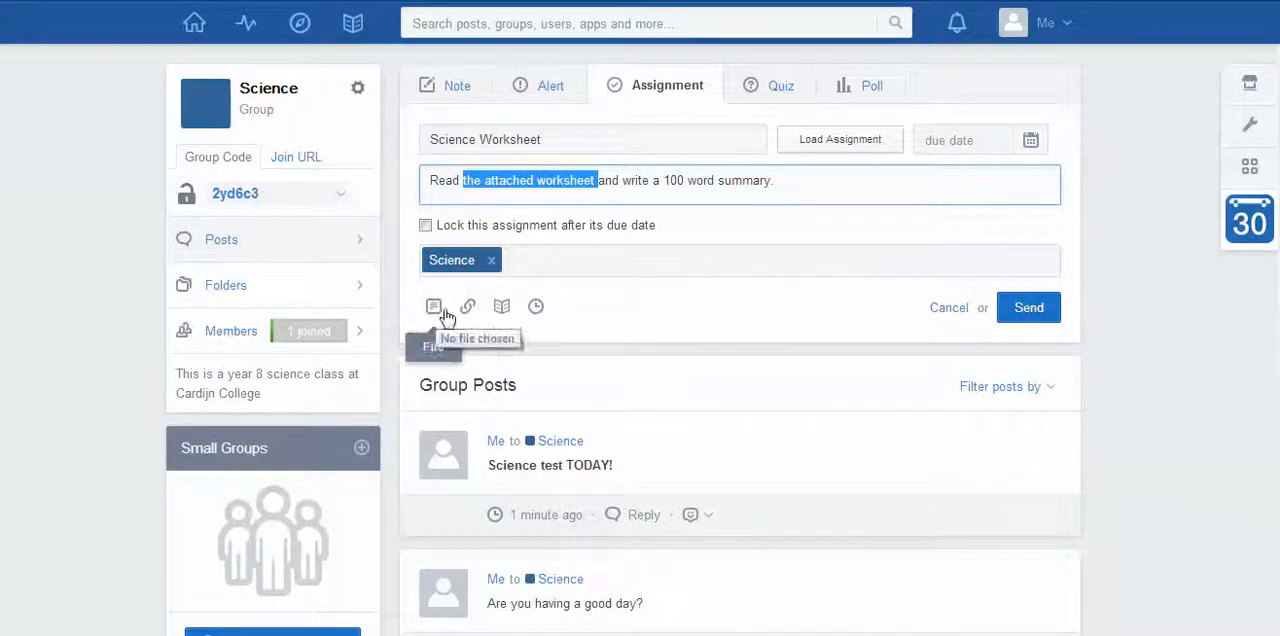
mouse_move(501, 306)
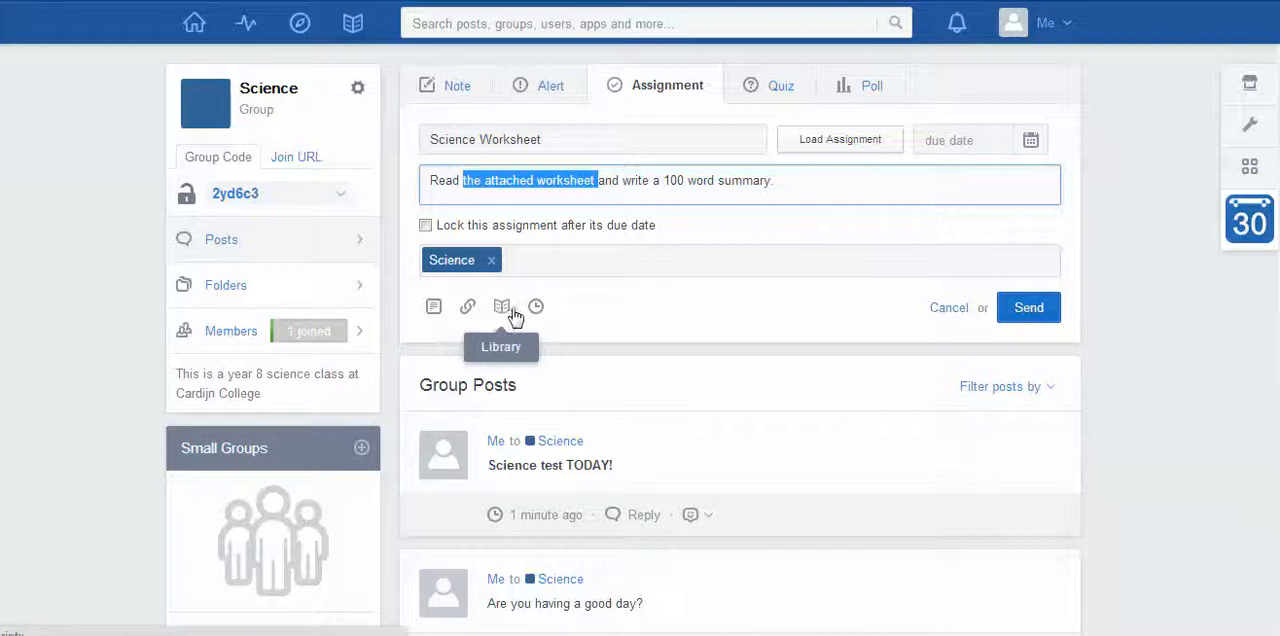
mouse_move(535, 306)
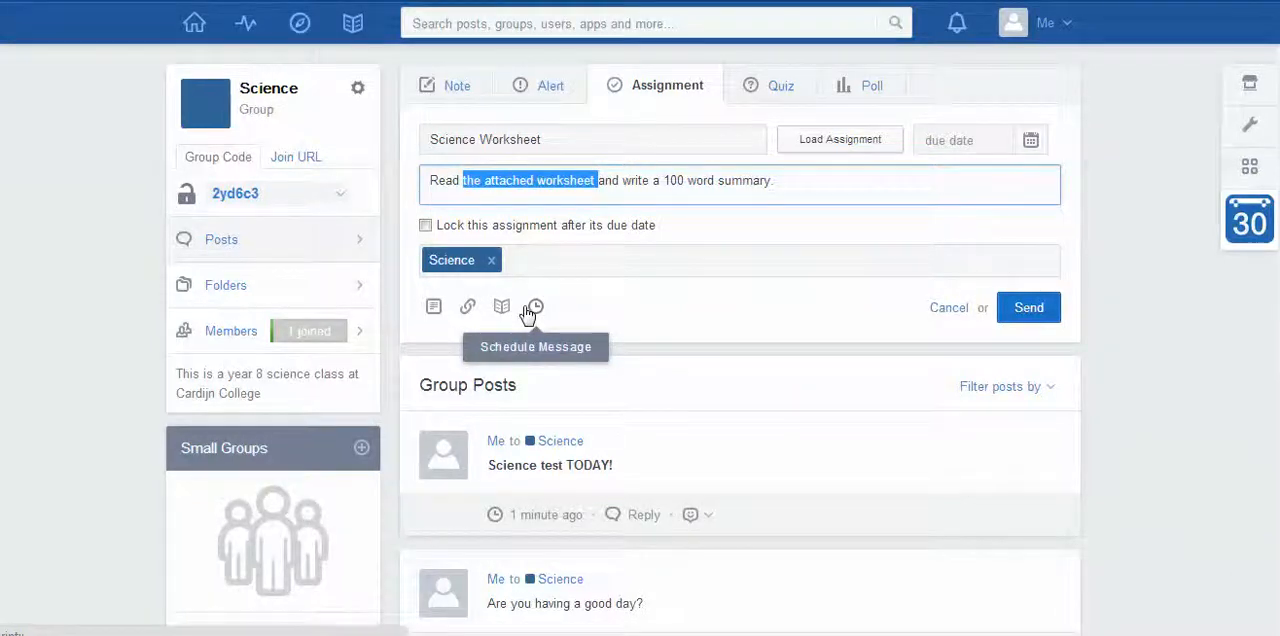
mouse_move(434, 306)
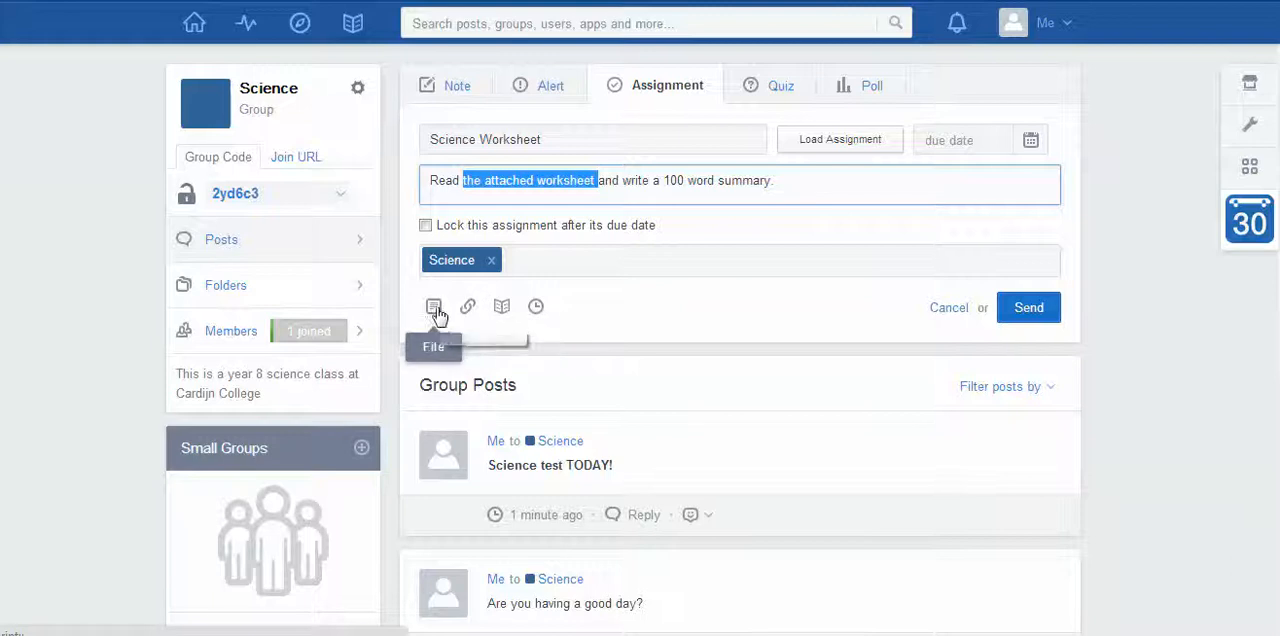
mouse_move(468, 307)
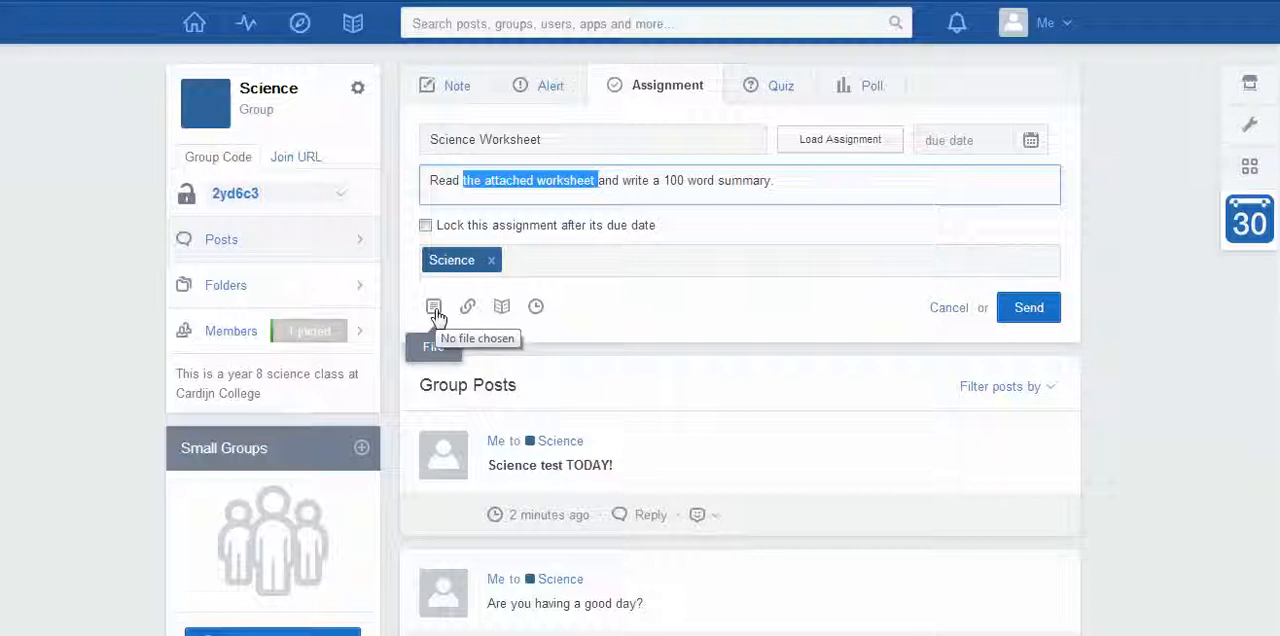
mouse_move(650, 322)
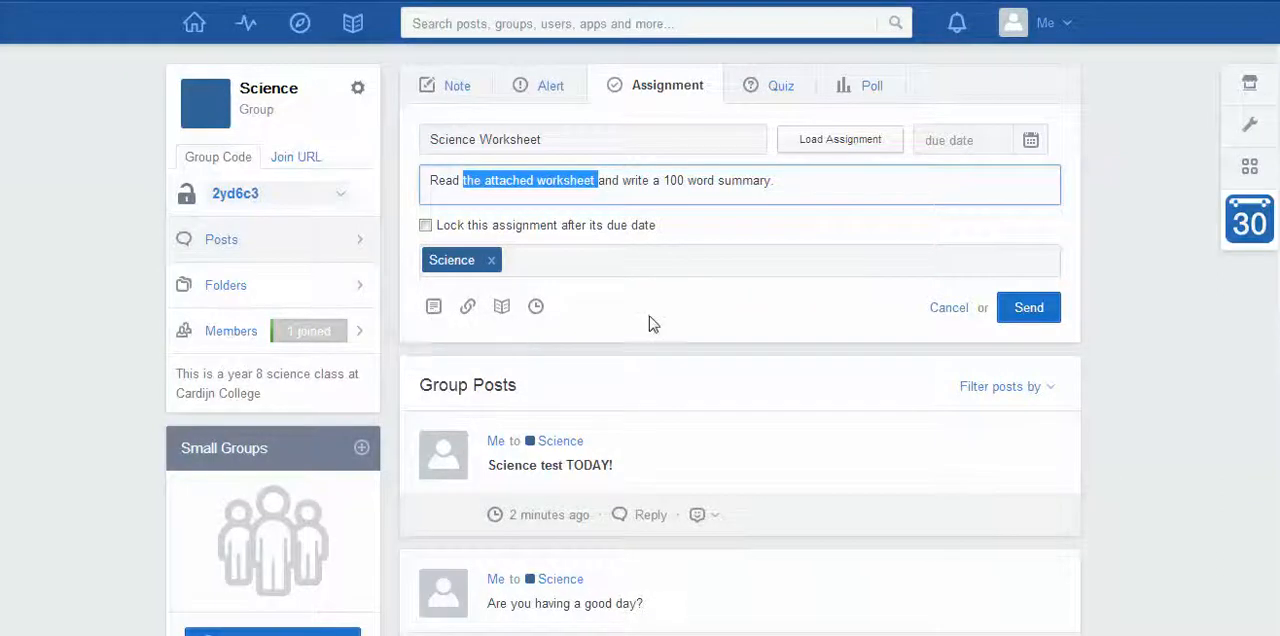
mouse_move(720, 181)
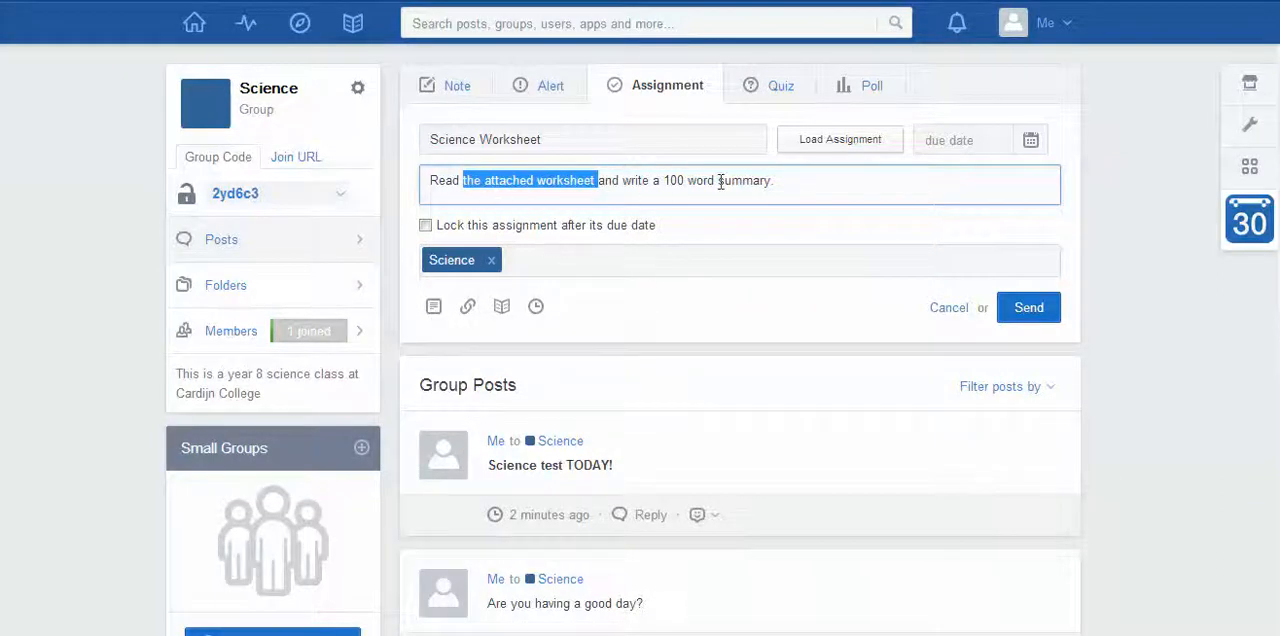
mouse_move(434, 306)
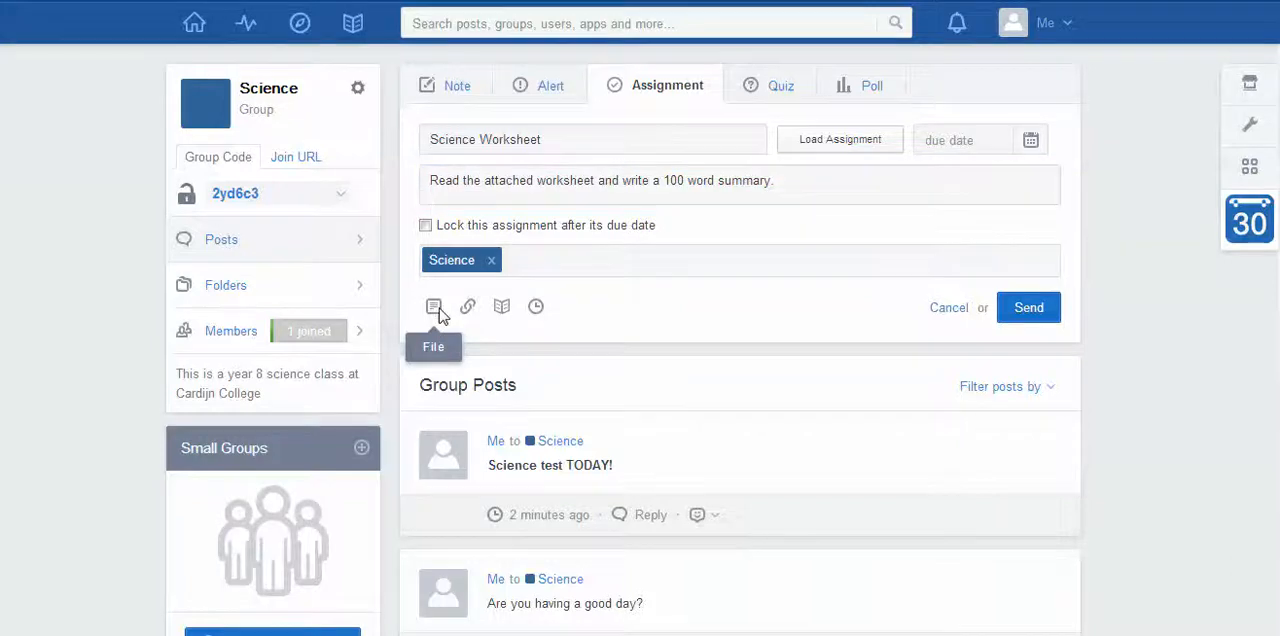
Open the file picker to attach a worksheet to the assignment.
left_click(434, 307)
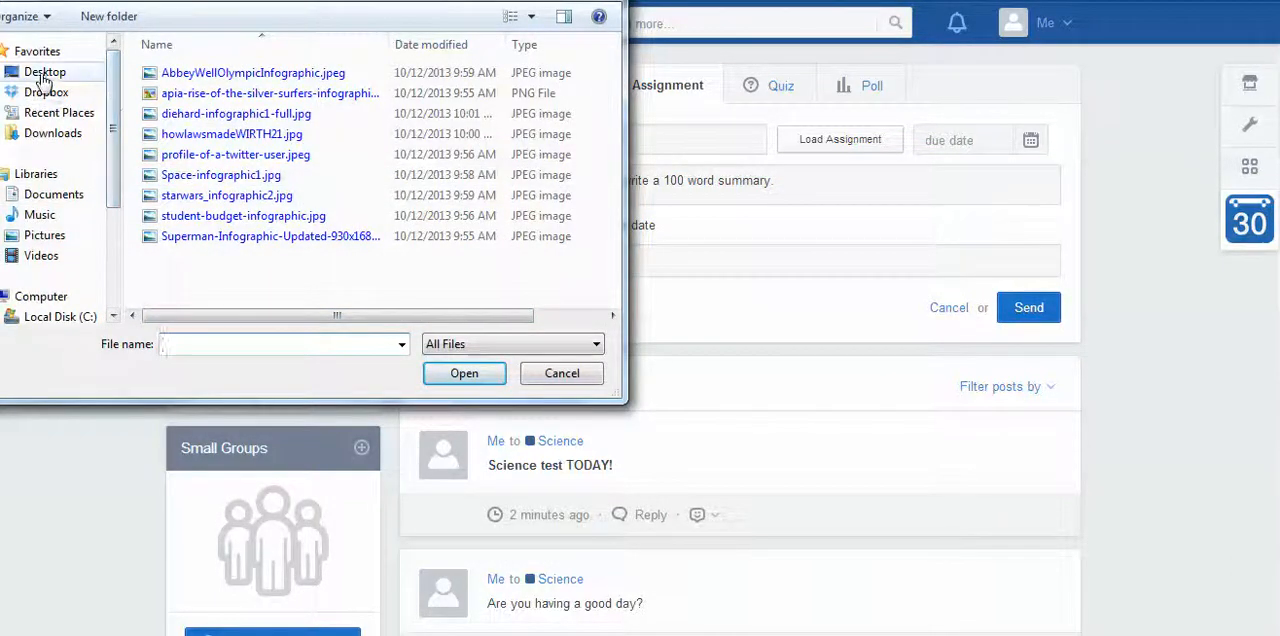
Attach Science Worksheet.pdf from the Desktop folder.
left_click(44, 71)
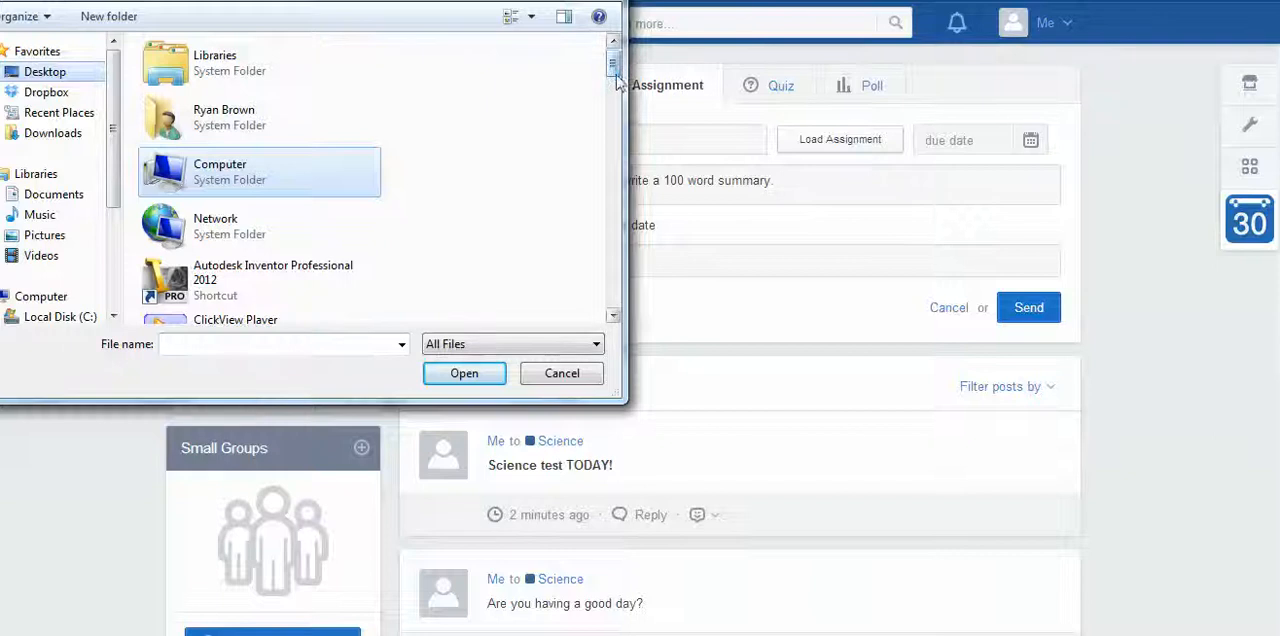
scroll("down", 3)
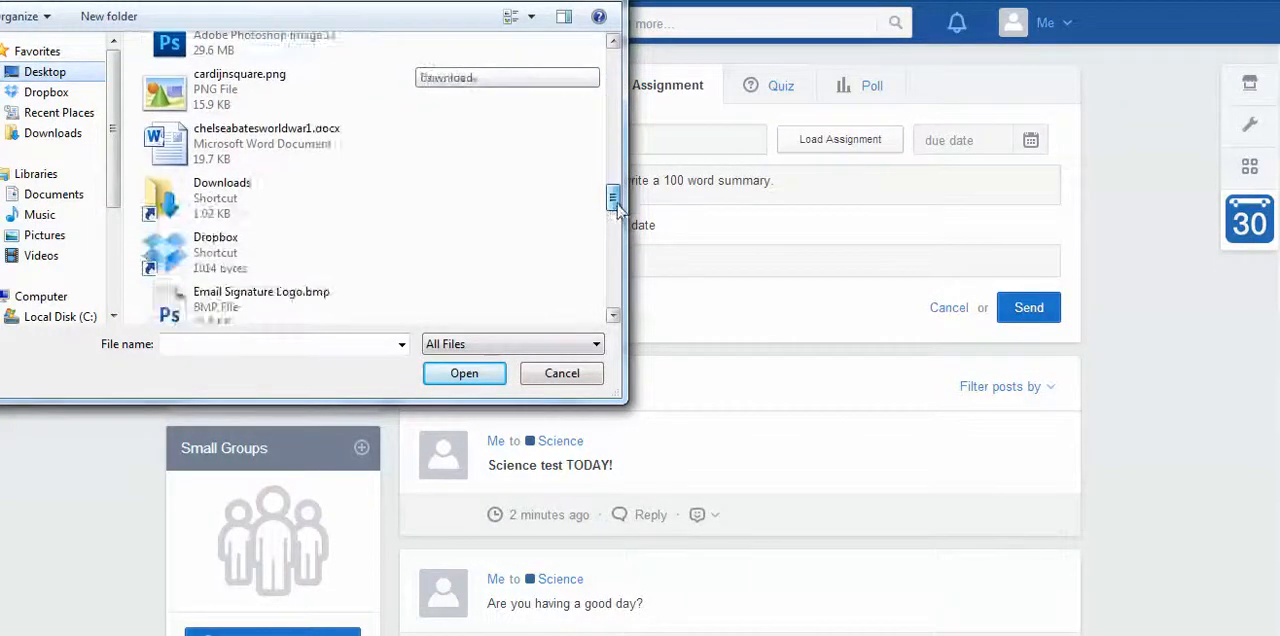
scroll("down", 3)
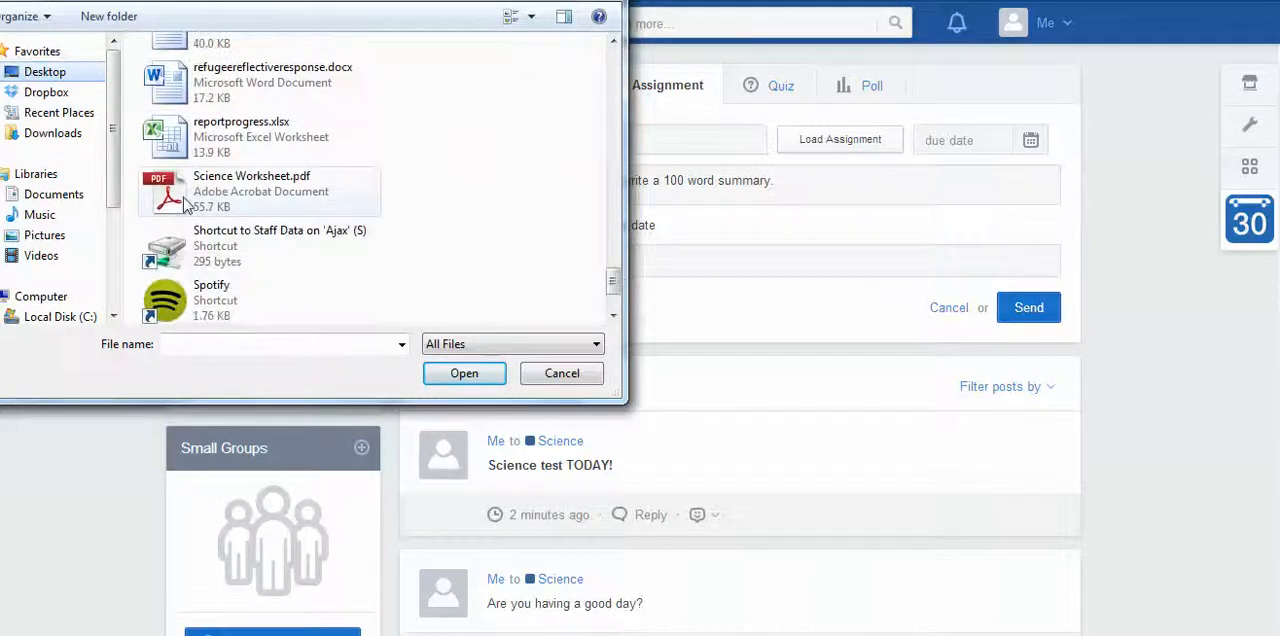
left_click(251, 191)
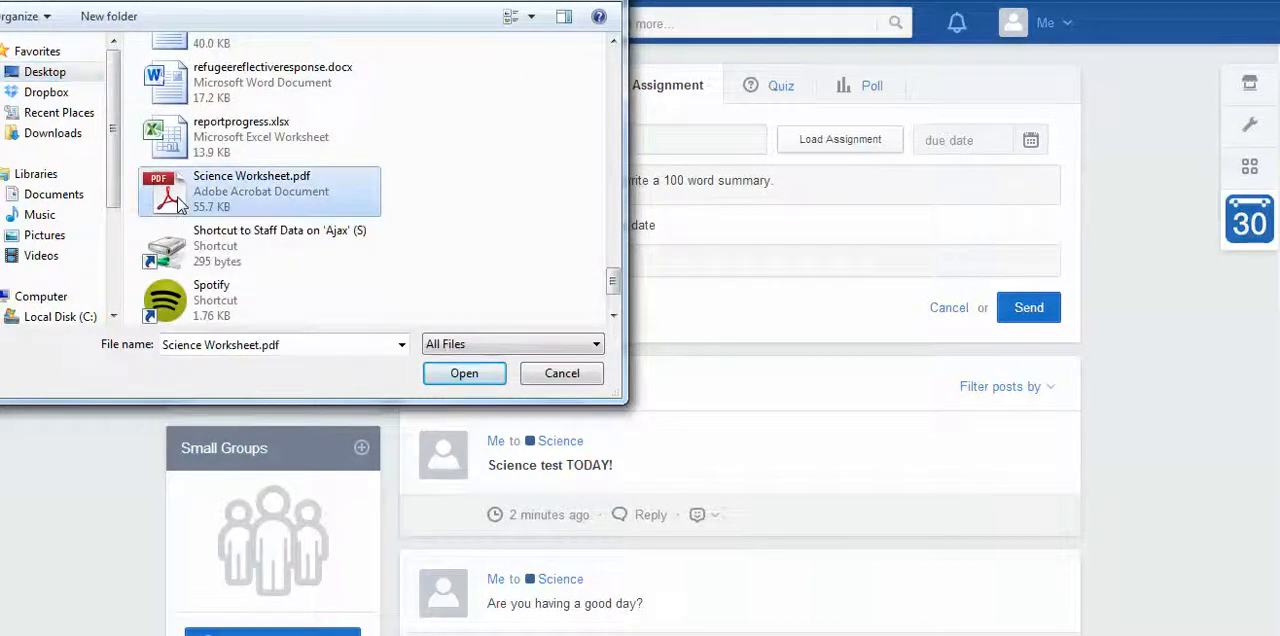
left_click(464, 373)
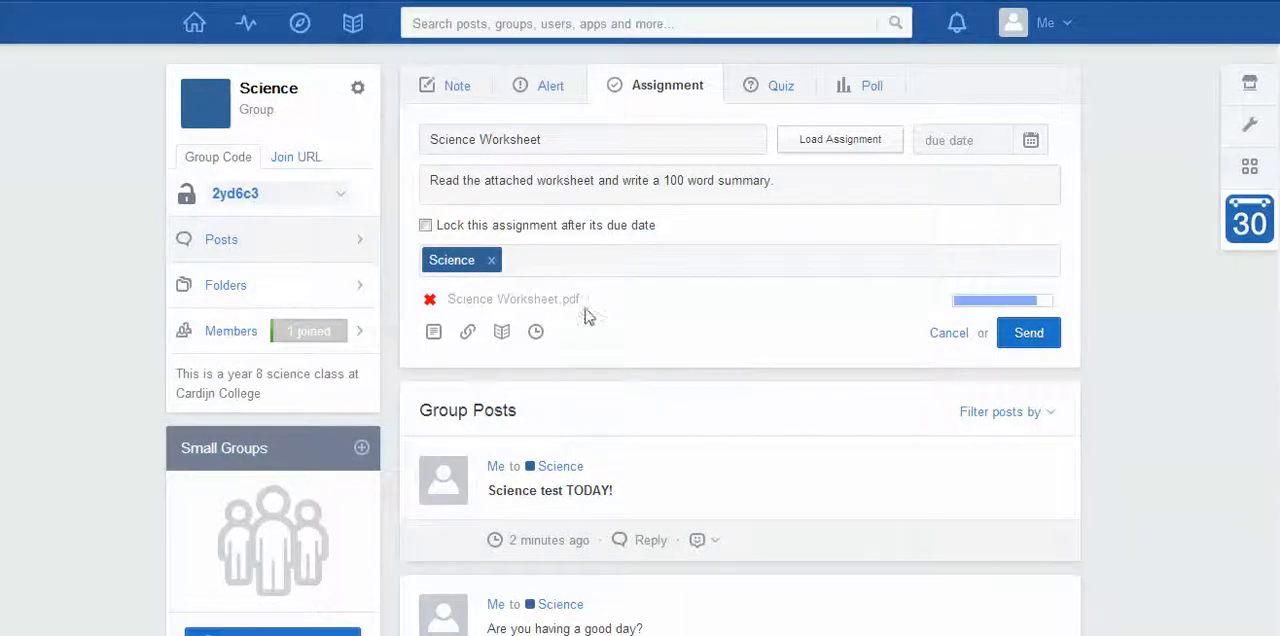
mouse_move(1055, 313)
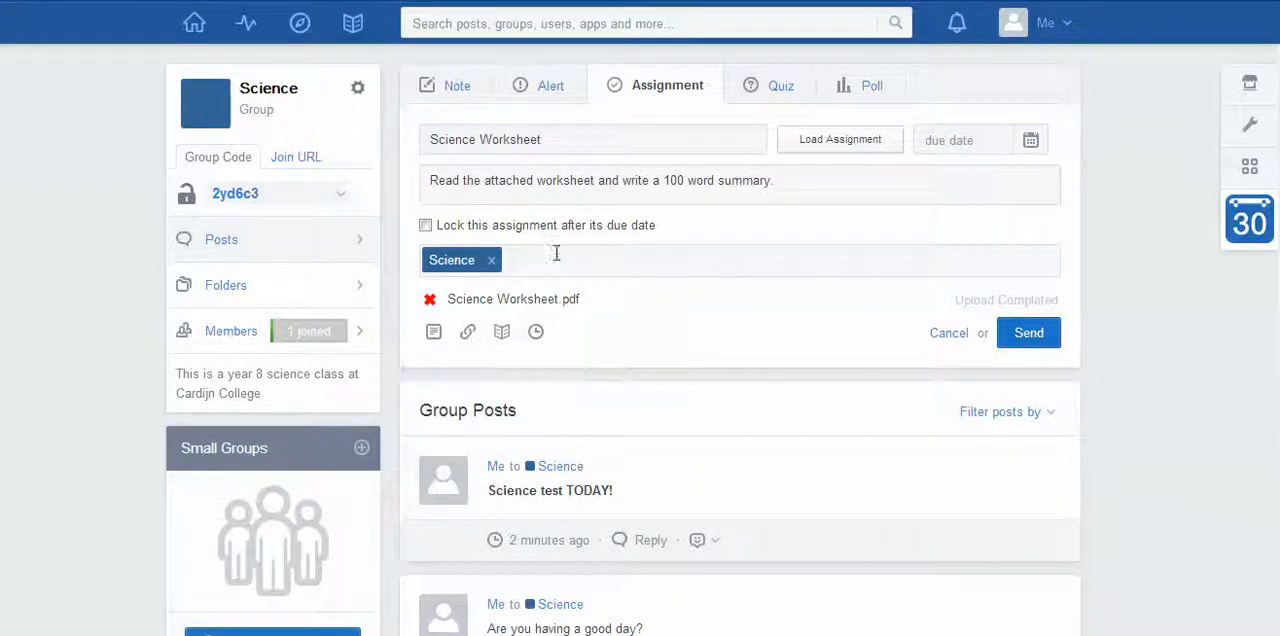
mouse_move(433, 331)
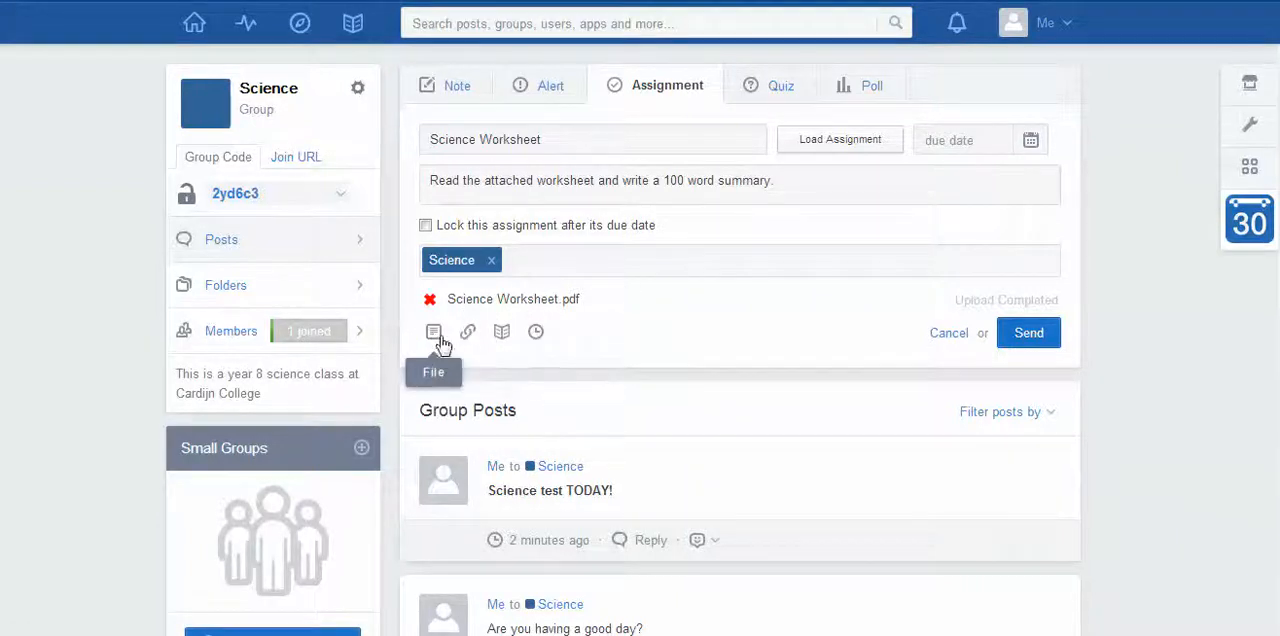
Let Science Worksheet.pdf finish uploading to the assignment draft.
left_click(434, 332)
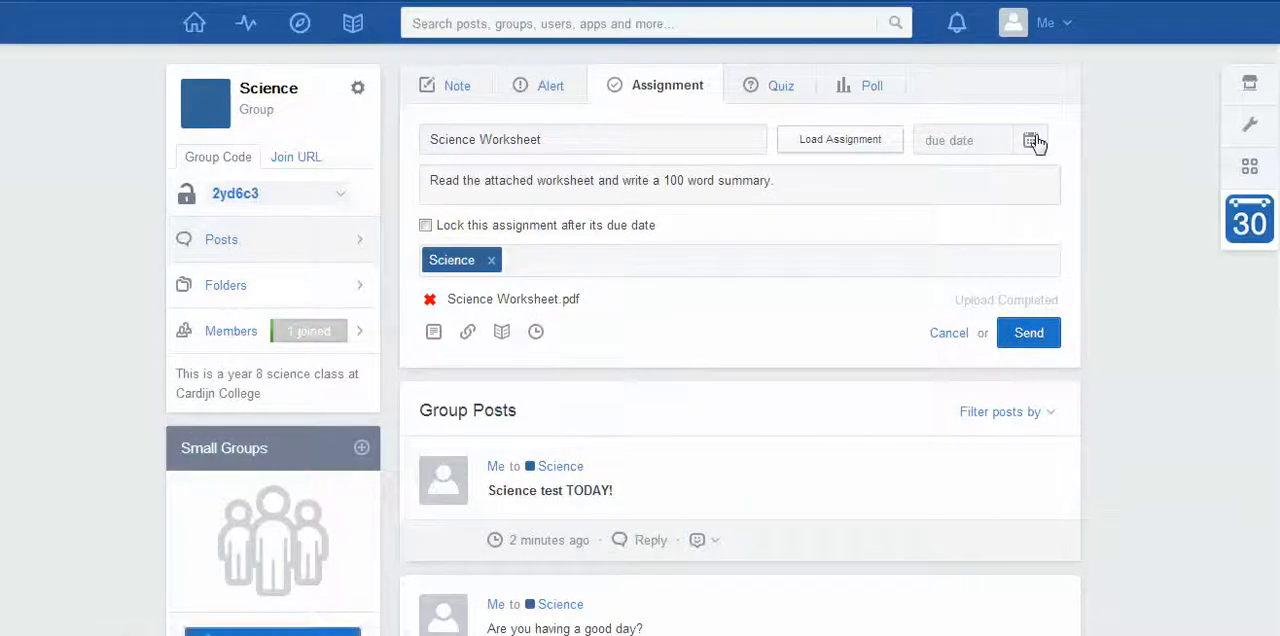
Pick January 22, 2014 as the assignment's due date from the calendar.
left_click(1033, 139)
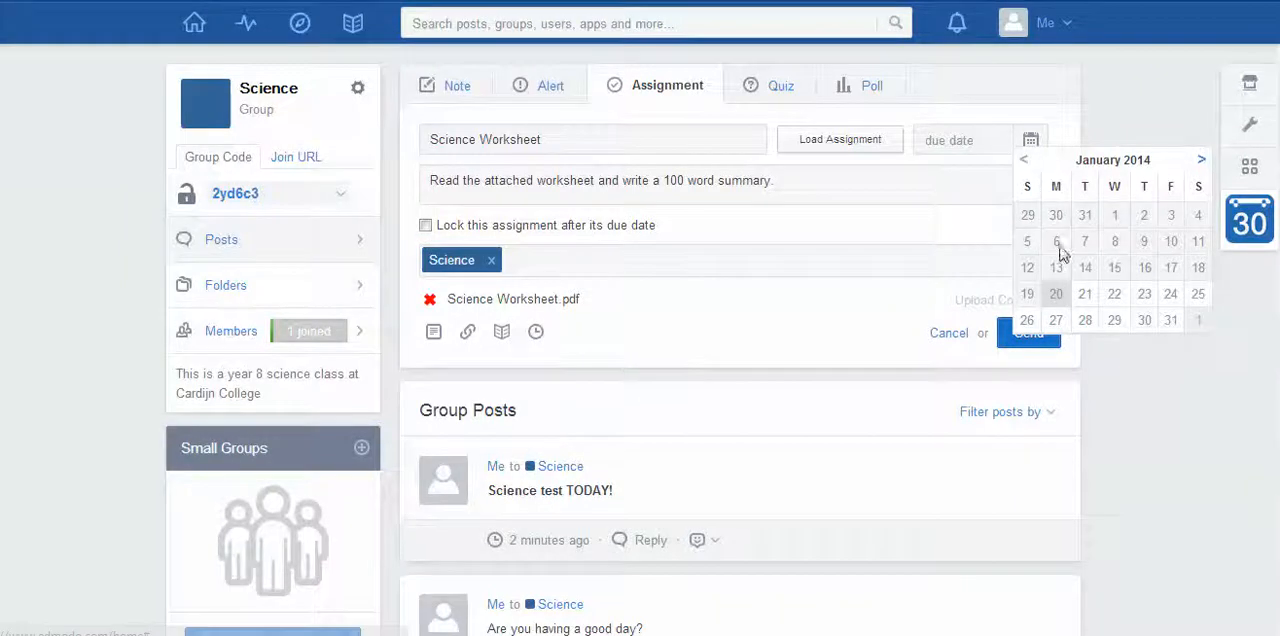
left_click(1114, 293)
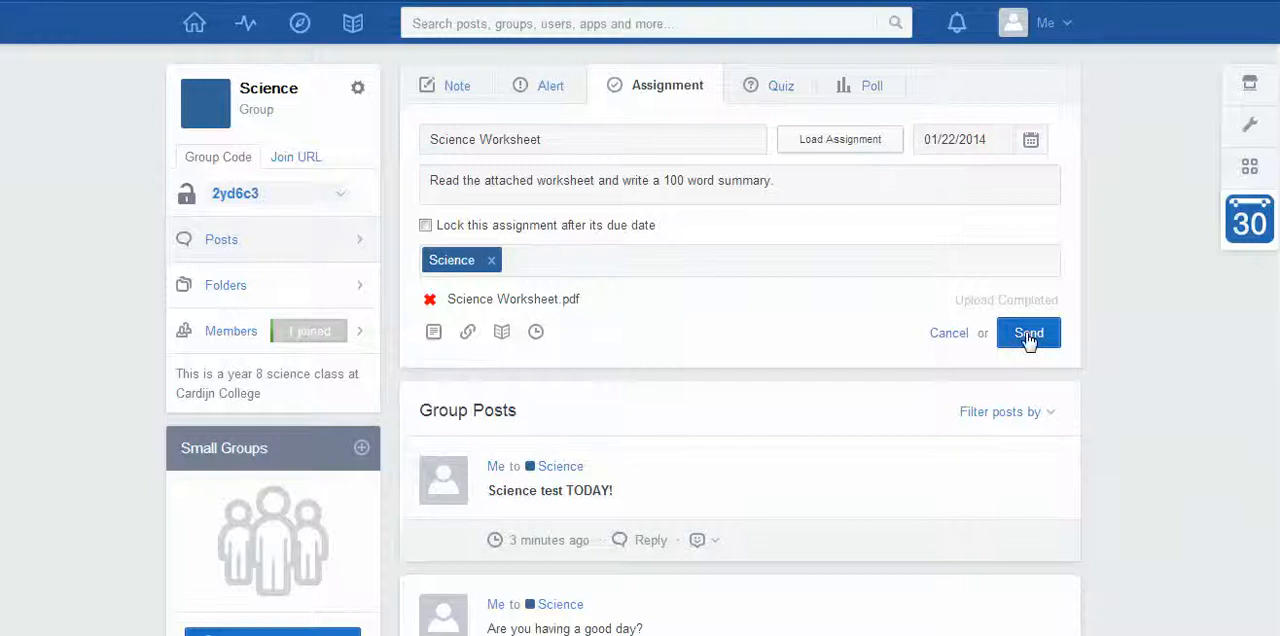
Send the Science Worksheet assignment to the Science group.
left_click(1028, 332)
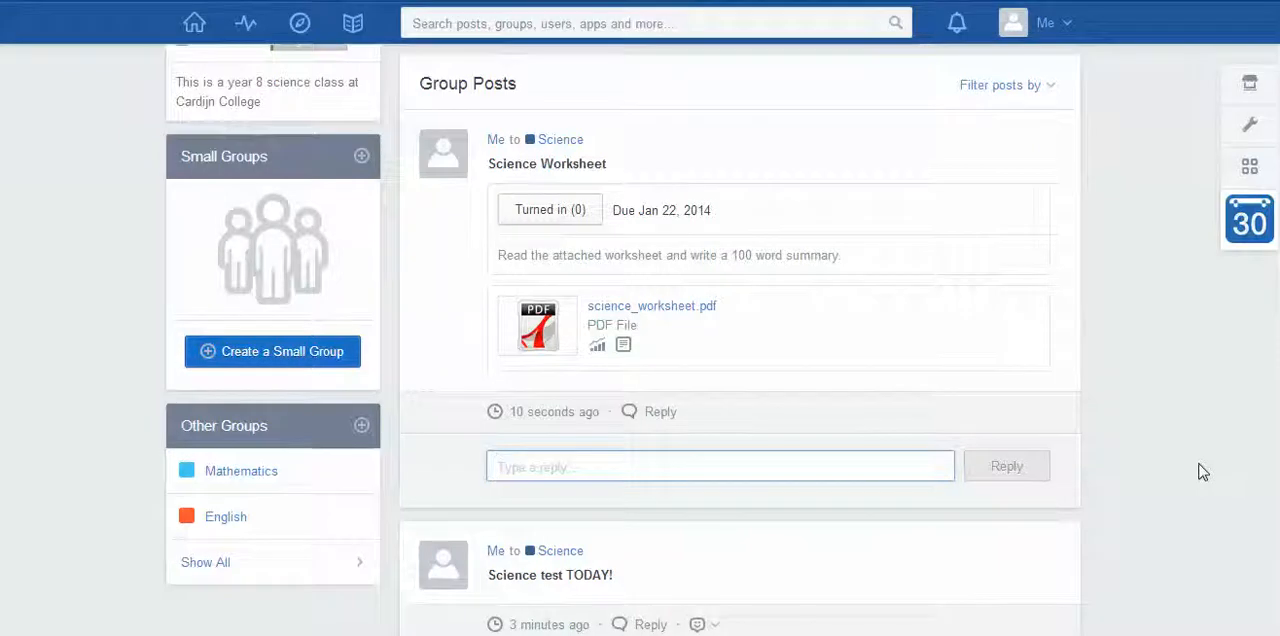
Reply 'I can't find the sheet' under the assignment, then download and open science_worksheet.pdf.
type("I can't find the sheet")
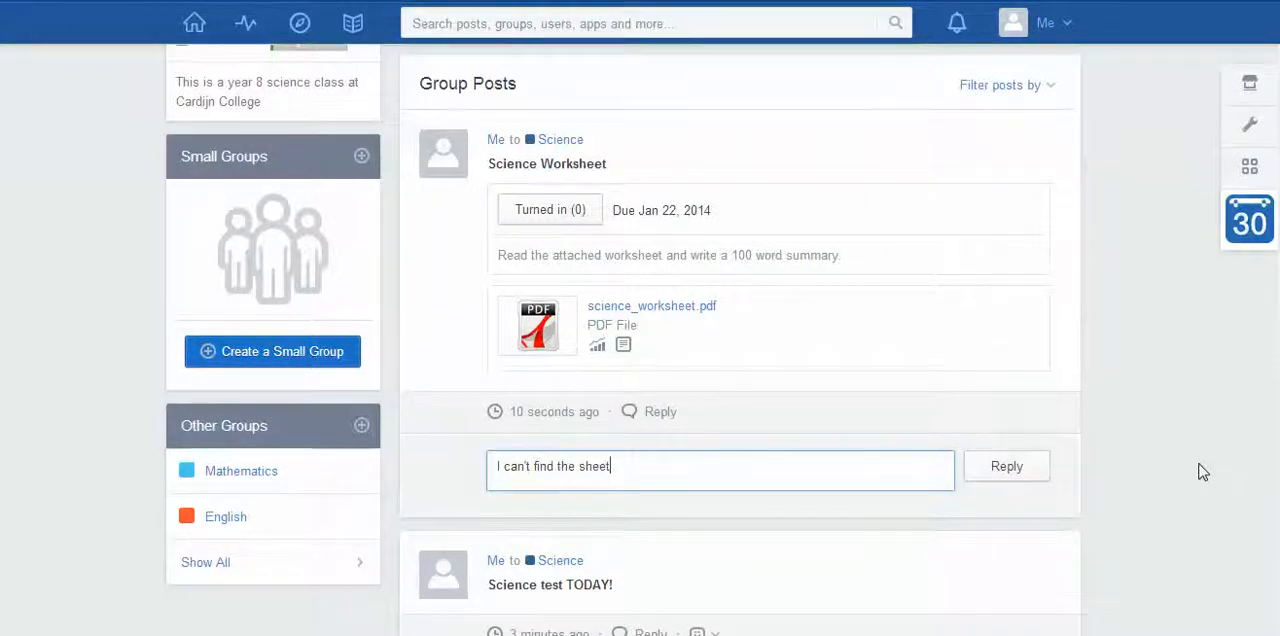
left_click(1006, 466)
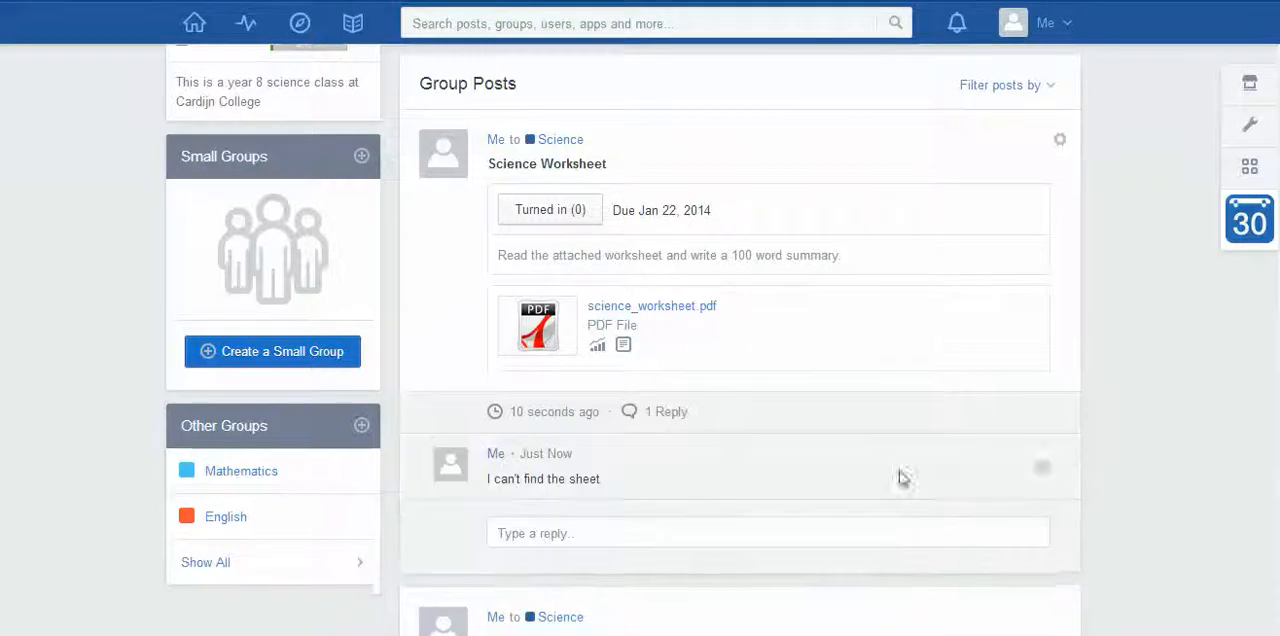
scroll("down", 3)
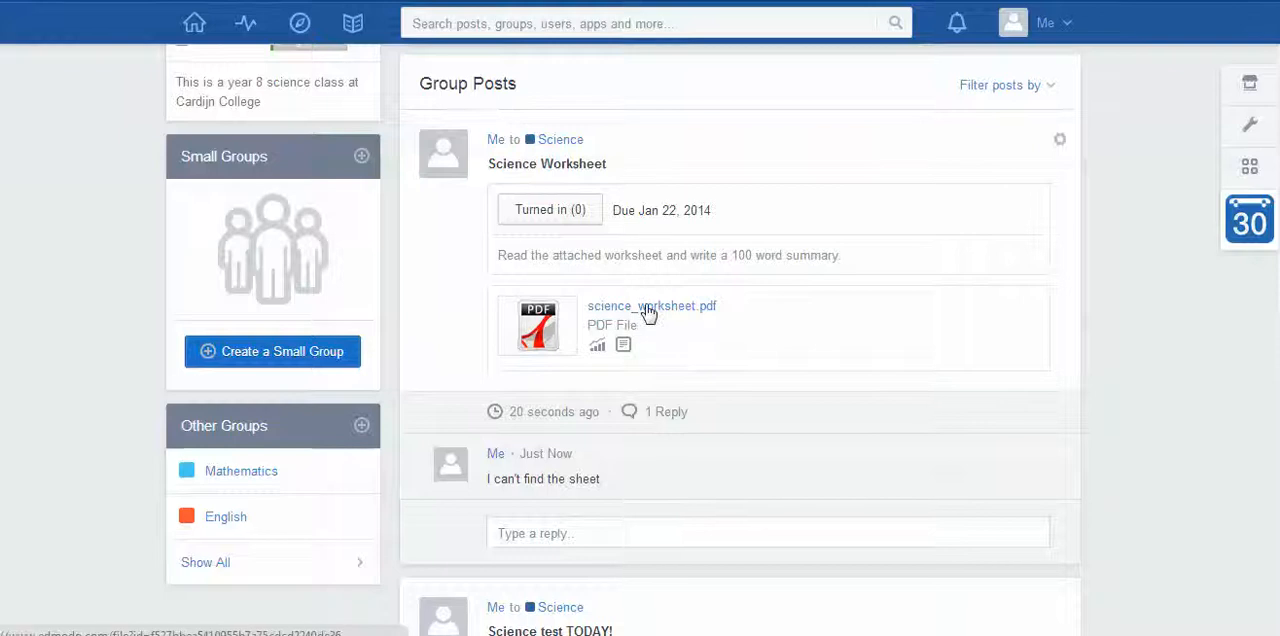
mouse_move(665, 314)
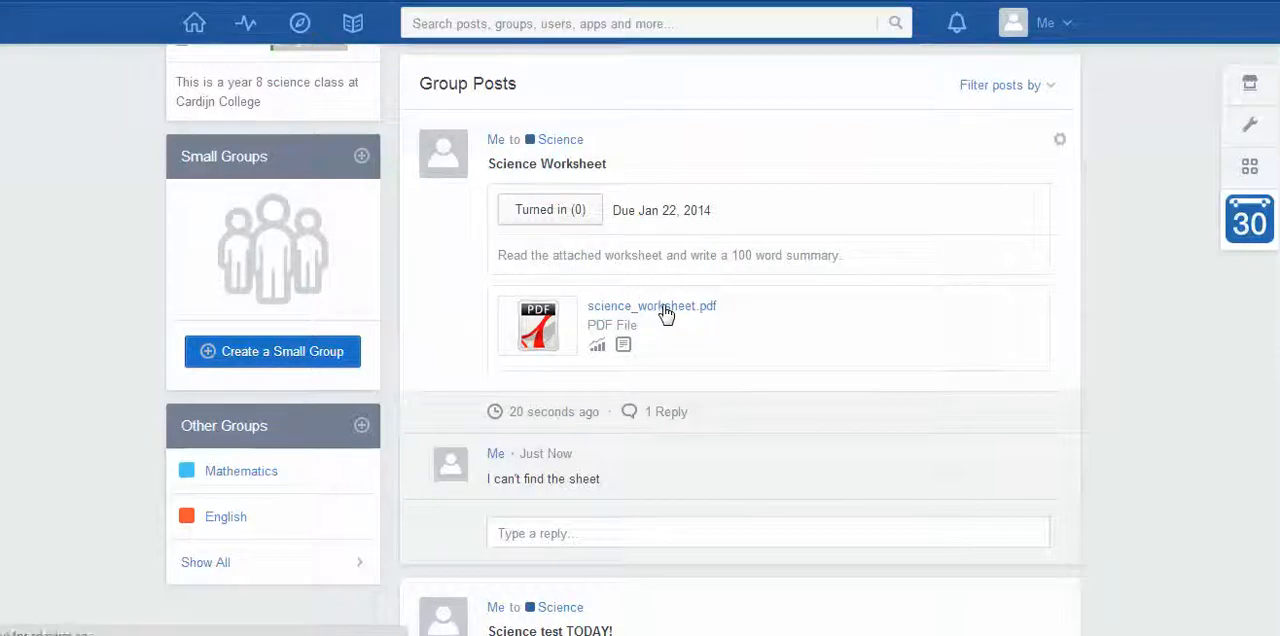
left_click(651, 306)
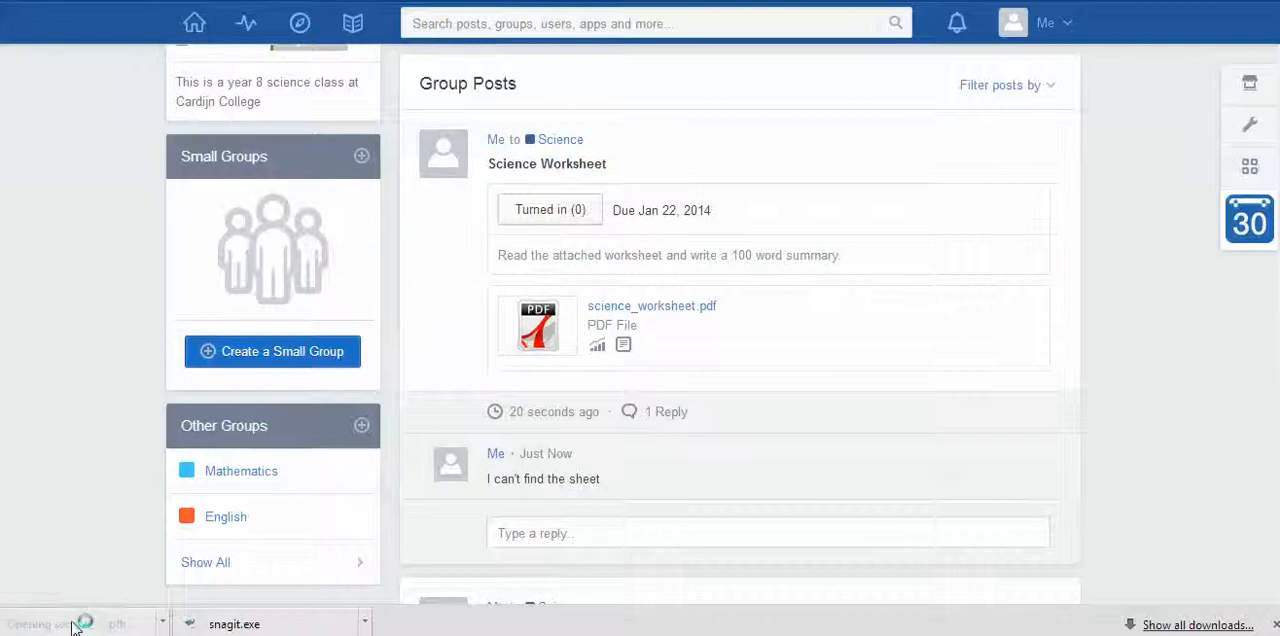
left_click(85, 624)
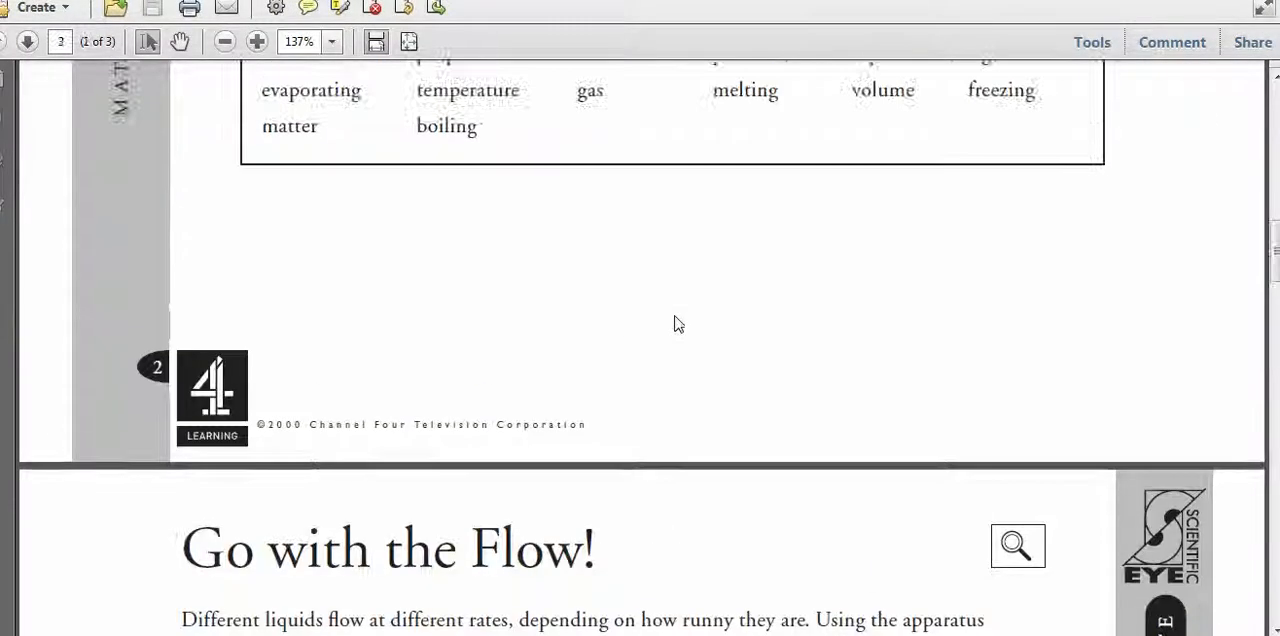
scroll("down", 3)
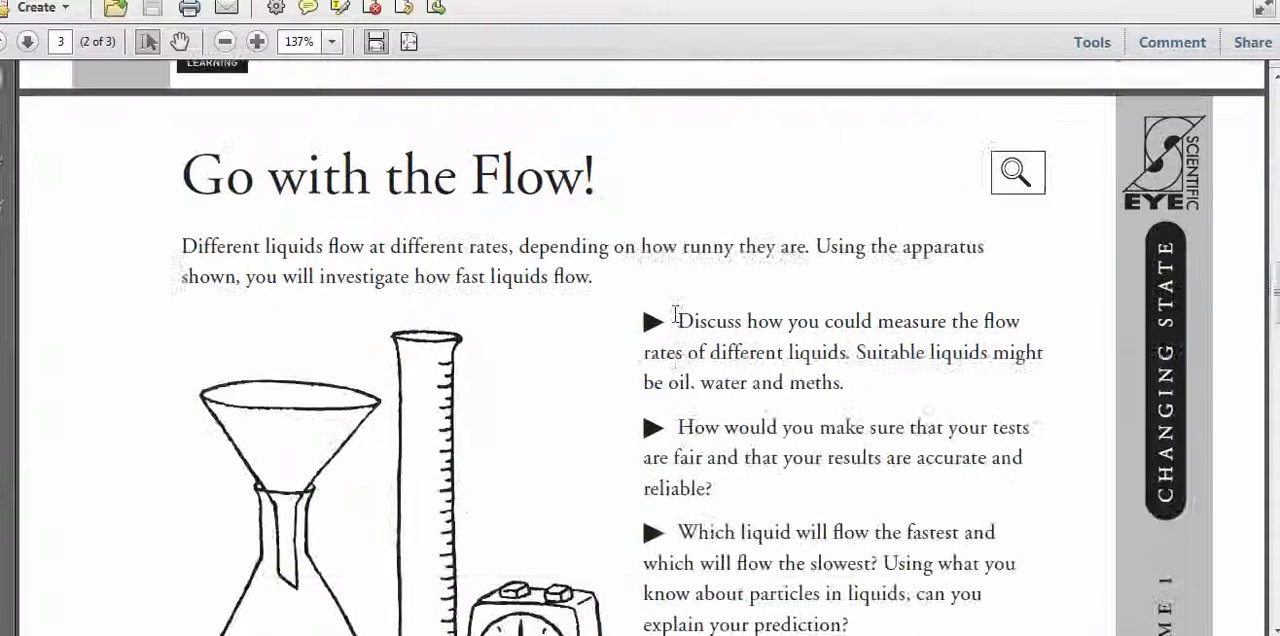
scroll("up", 3)
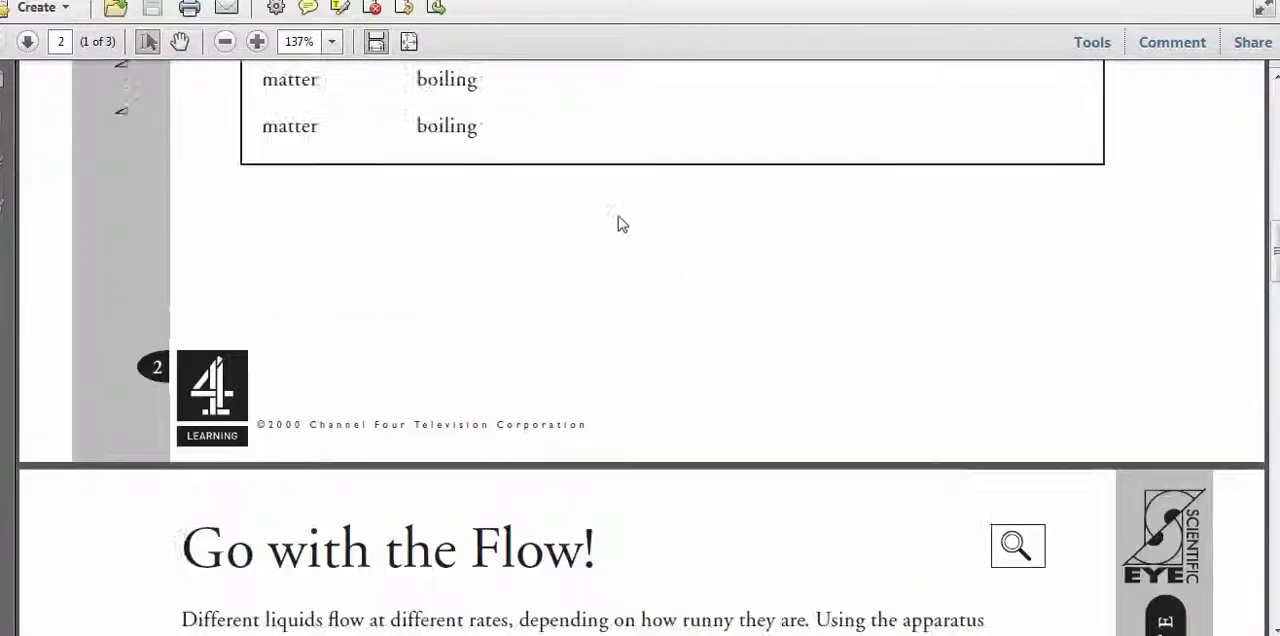
scroll("down", 3)
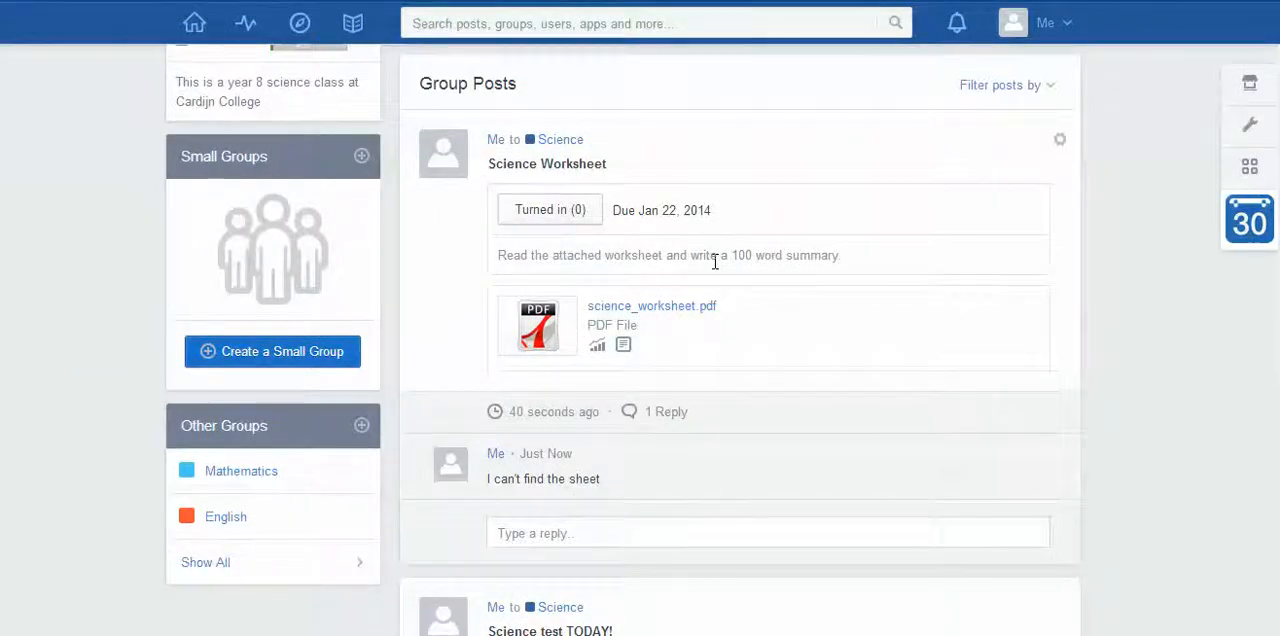
mouse_move(687, 339)
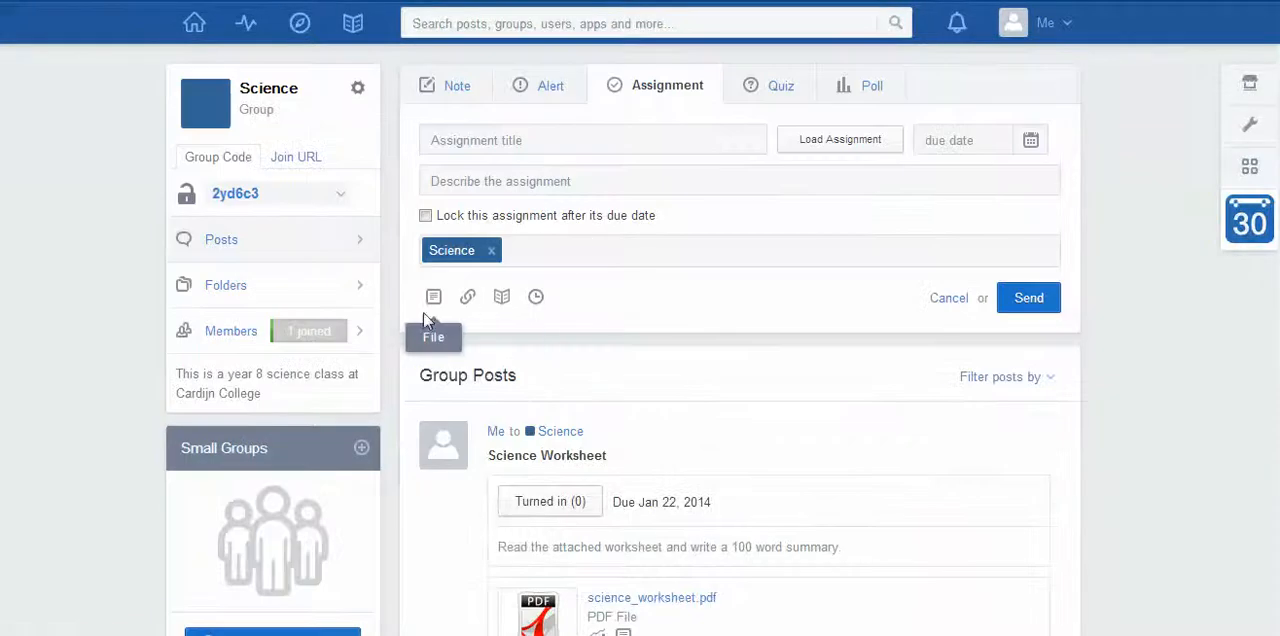
mouse_move(501, 297)
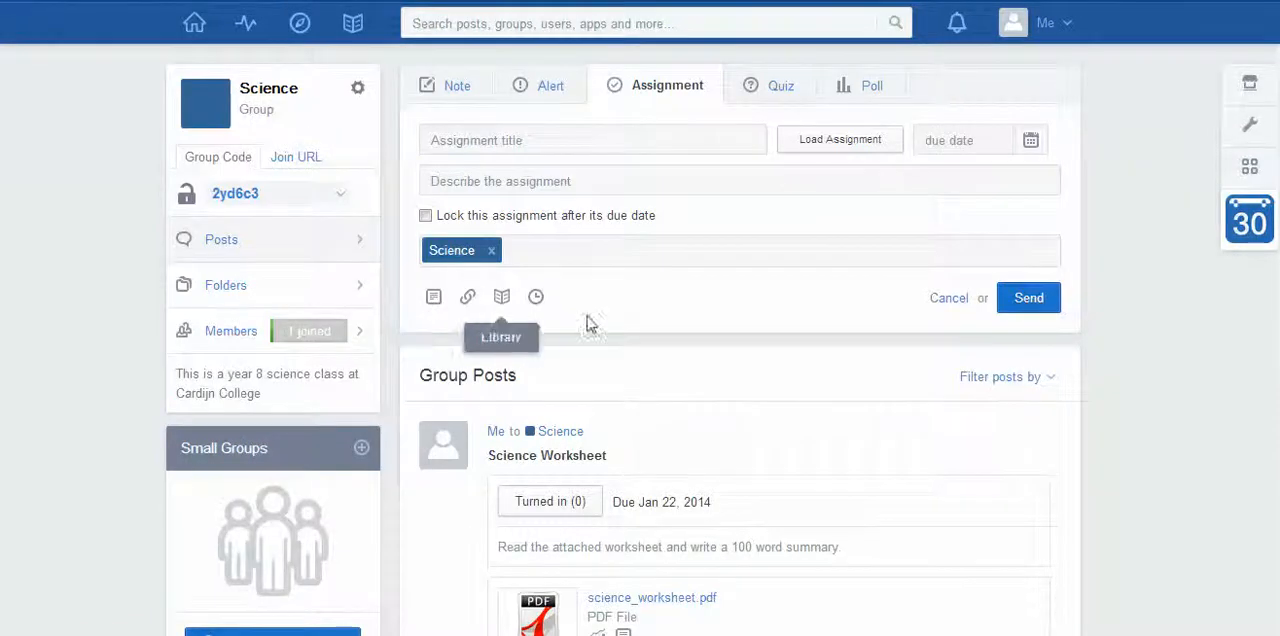
scroll("down", 3)
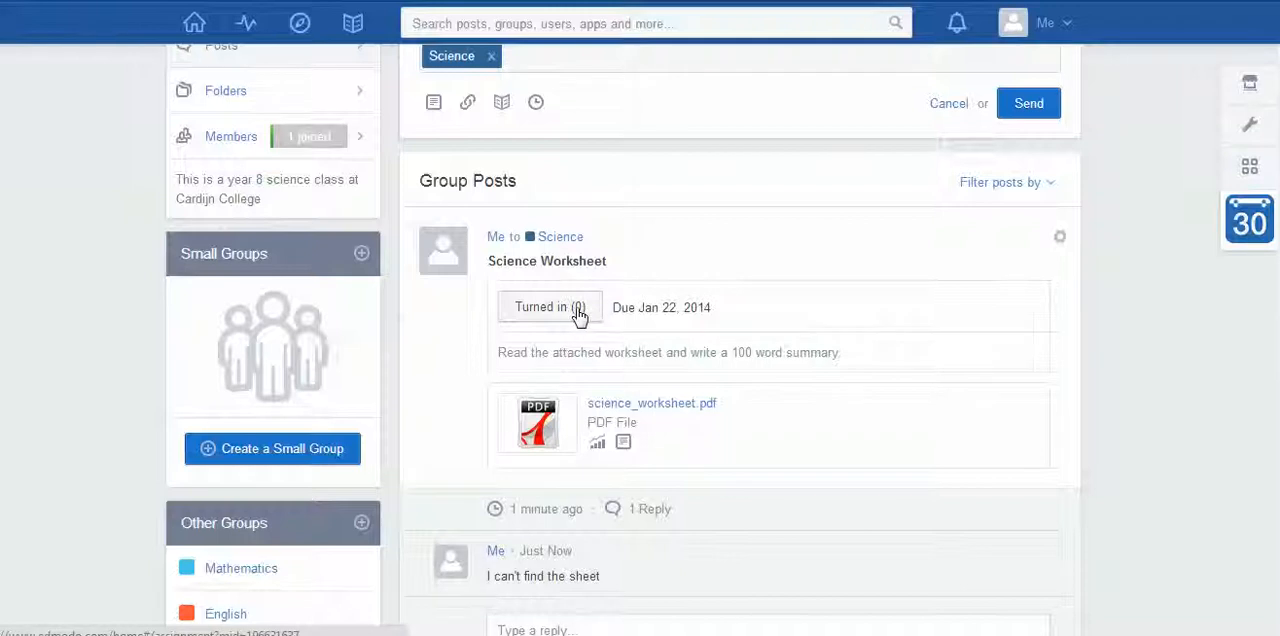
mouse_move(590, 303)
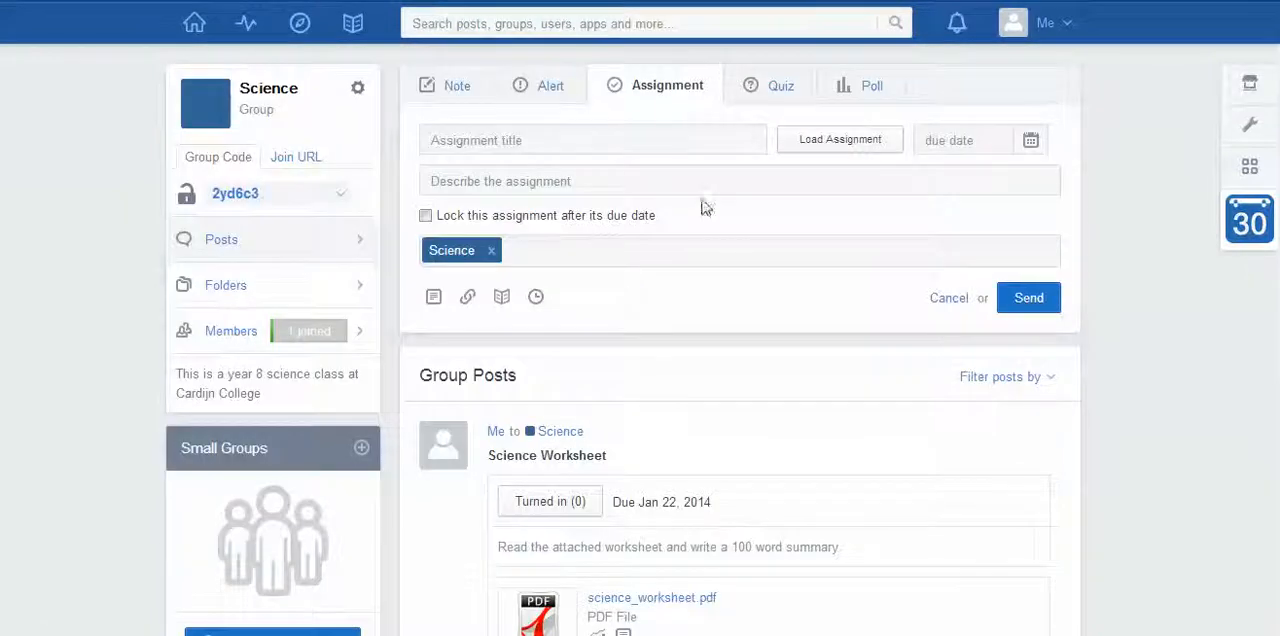
mouse_move(867, 345)
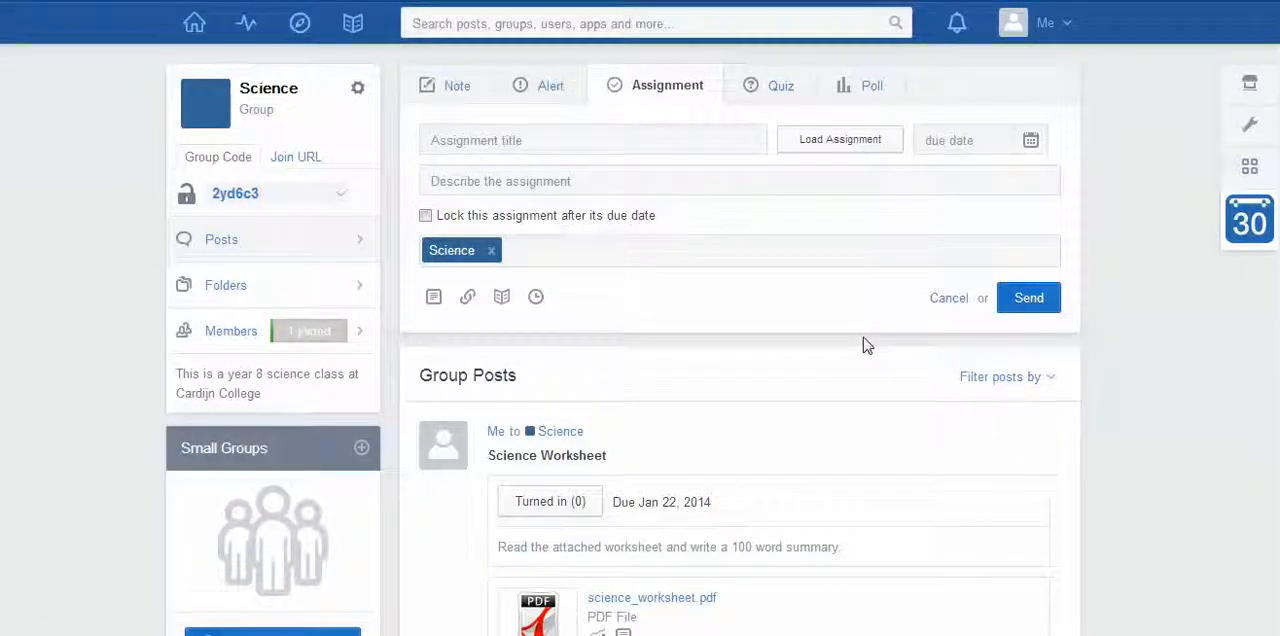